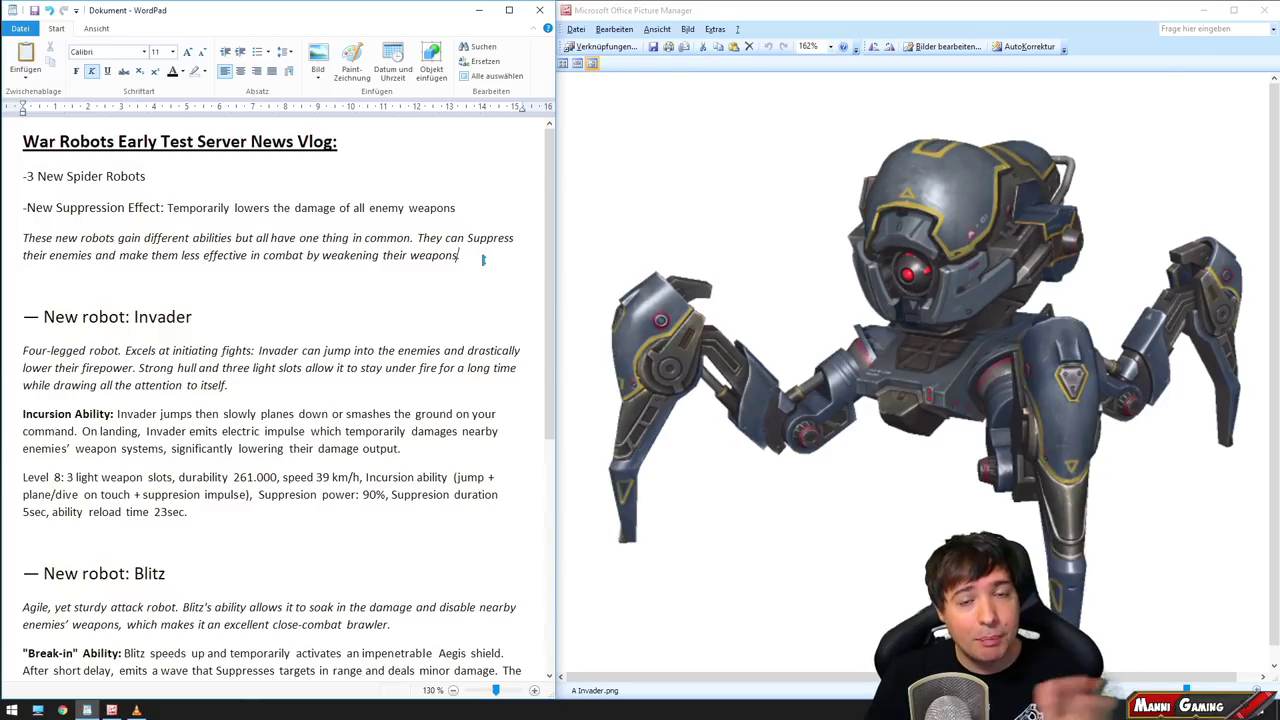
mouse_move(722, 218)
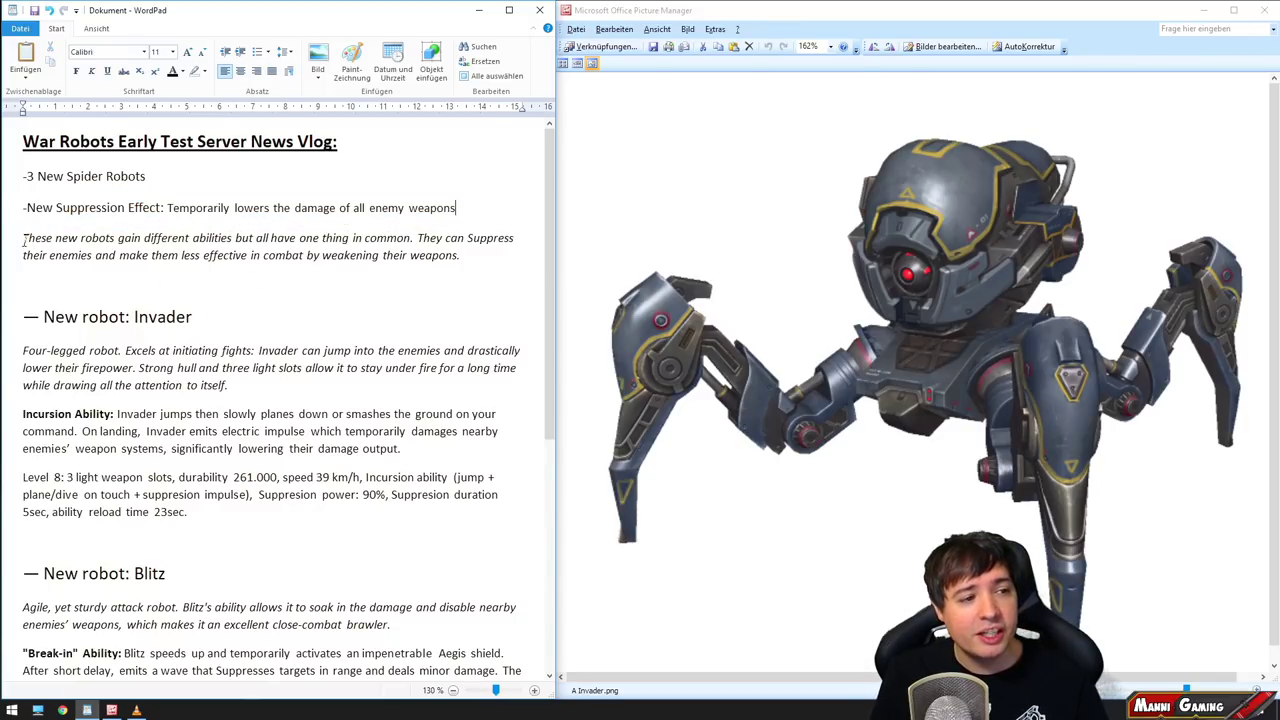
Step: Scroll to the 'New robot: Invader' section and read its ability and level 8 stats
drag(22, 237, 410, 237)
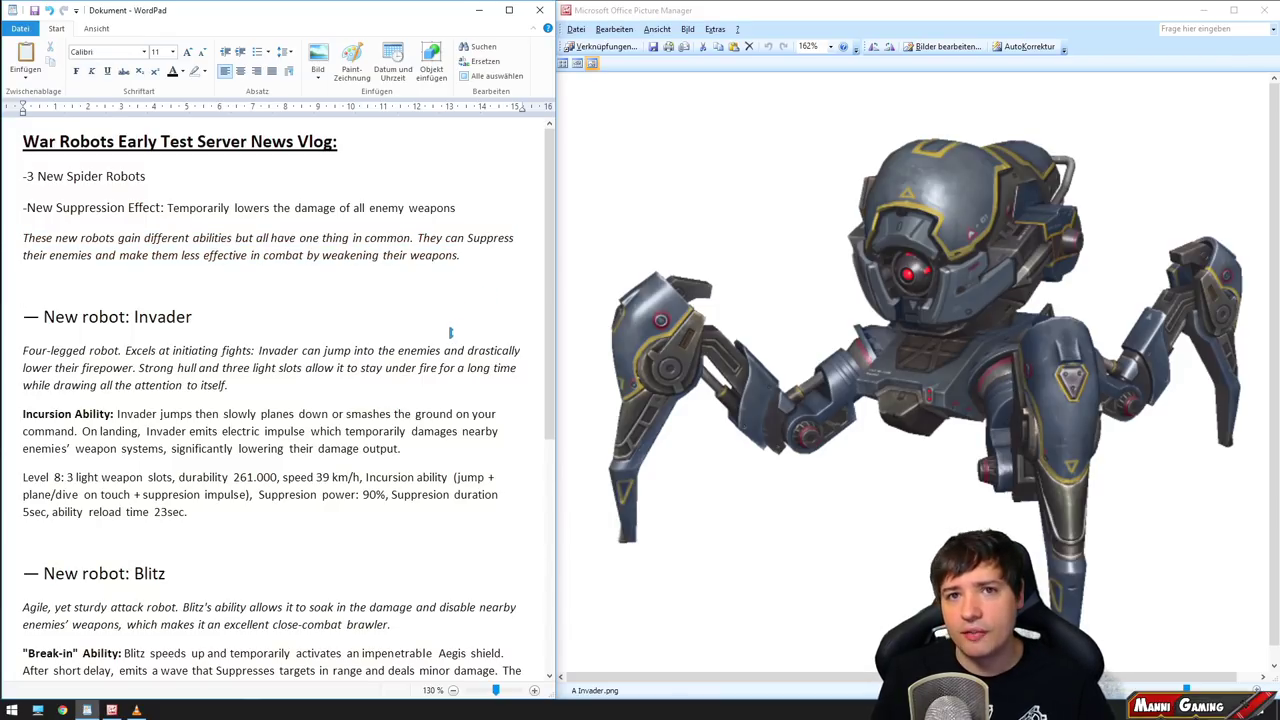
scroll(down, 3)
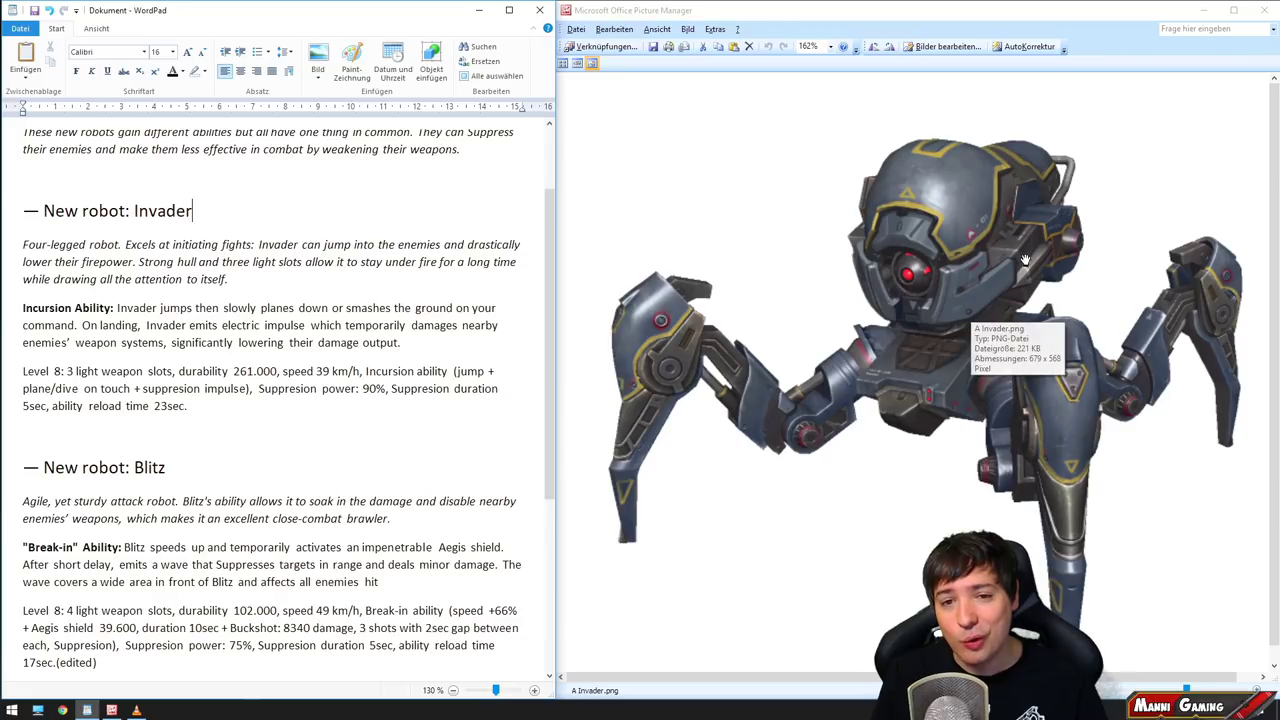
mouse_move(725, 332)
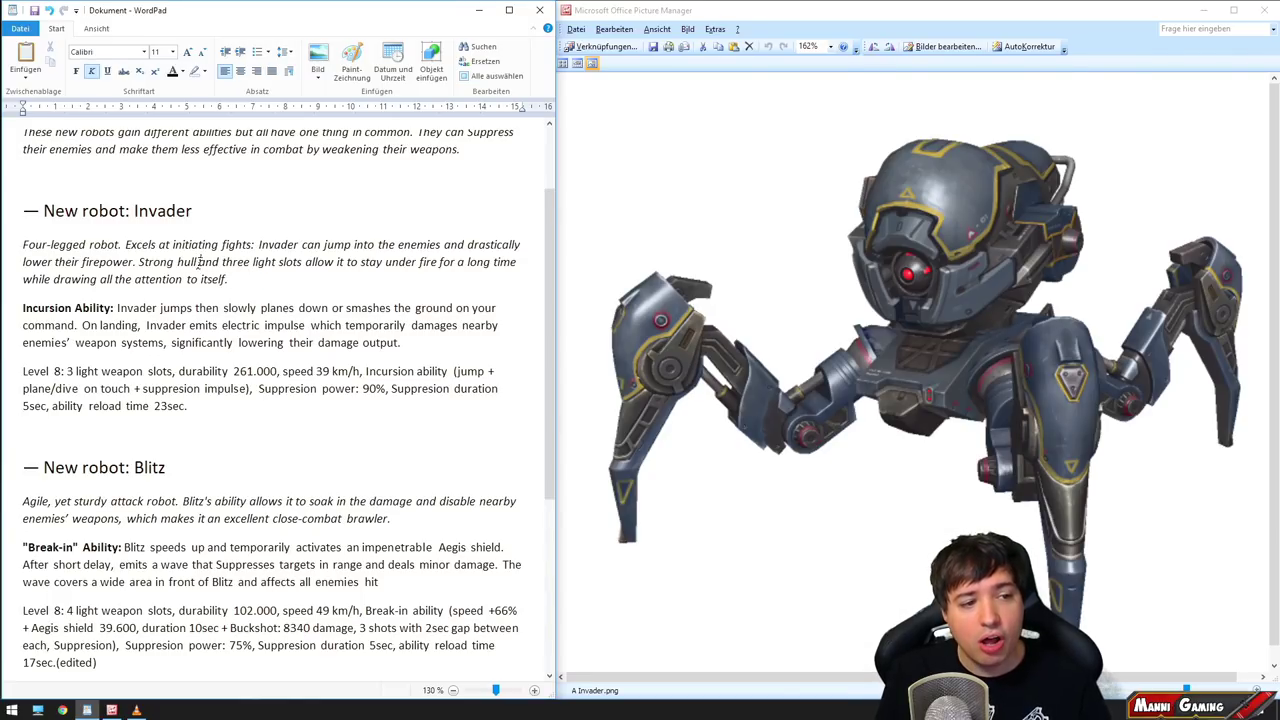
double_click(155, 262)
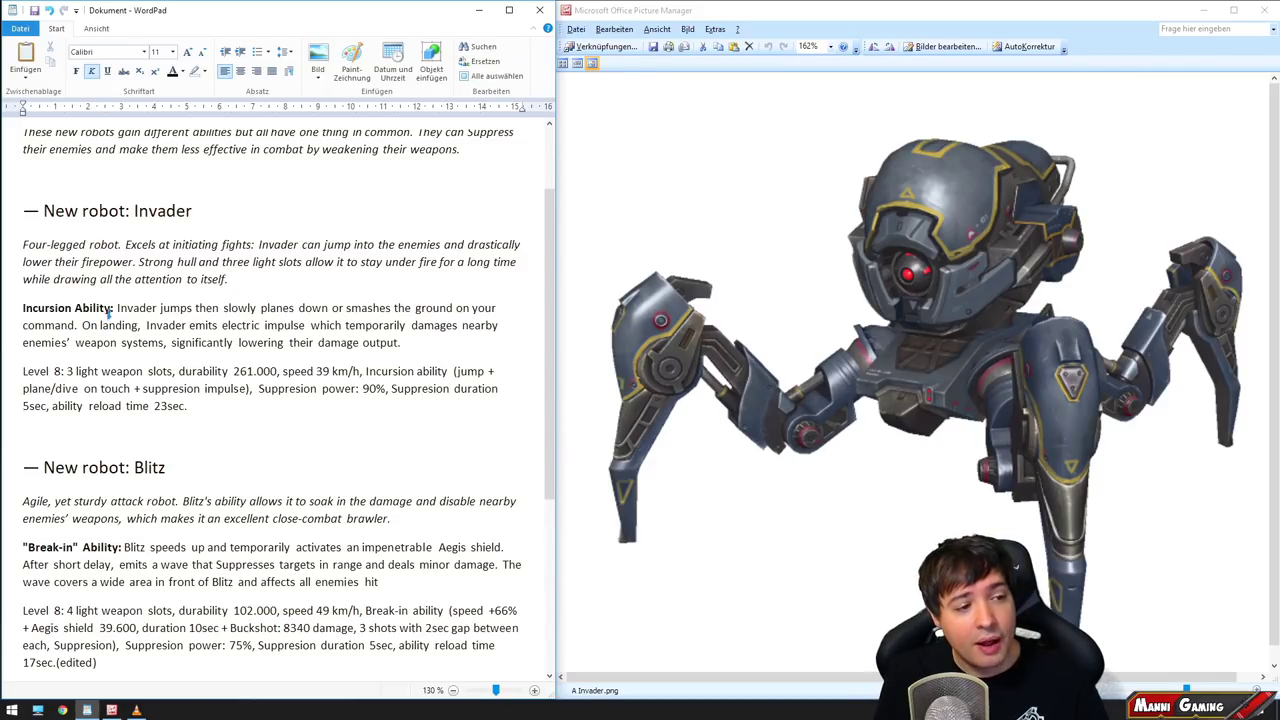
drag(22, 371, 98, 371)
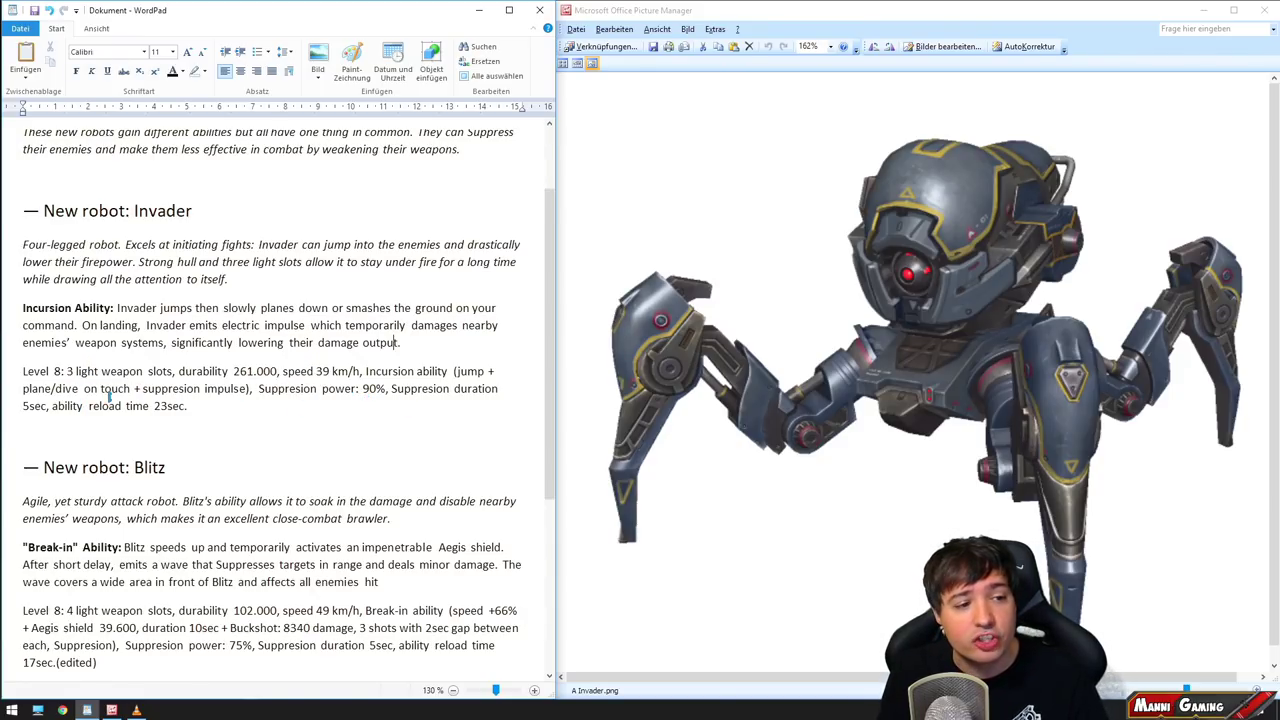
double_click(253, 371)
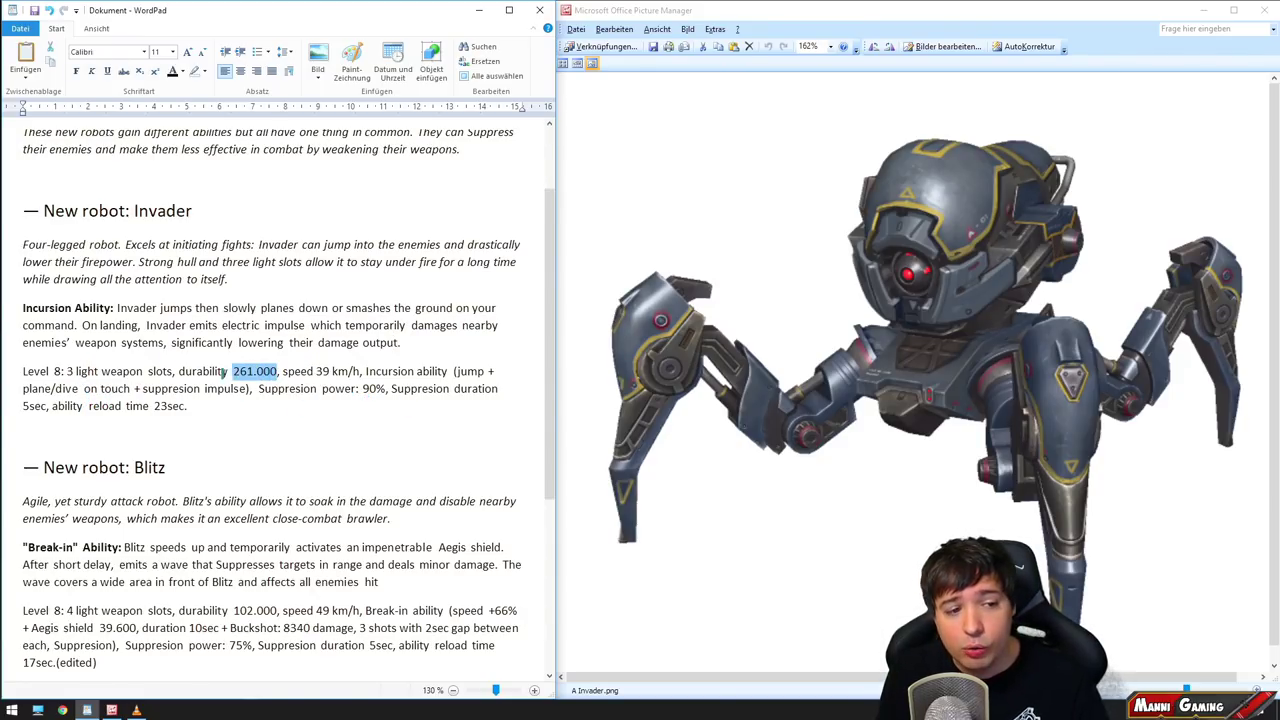
drag(283, 371, 363, 371)
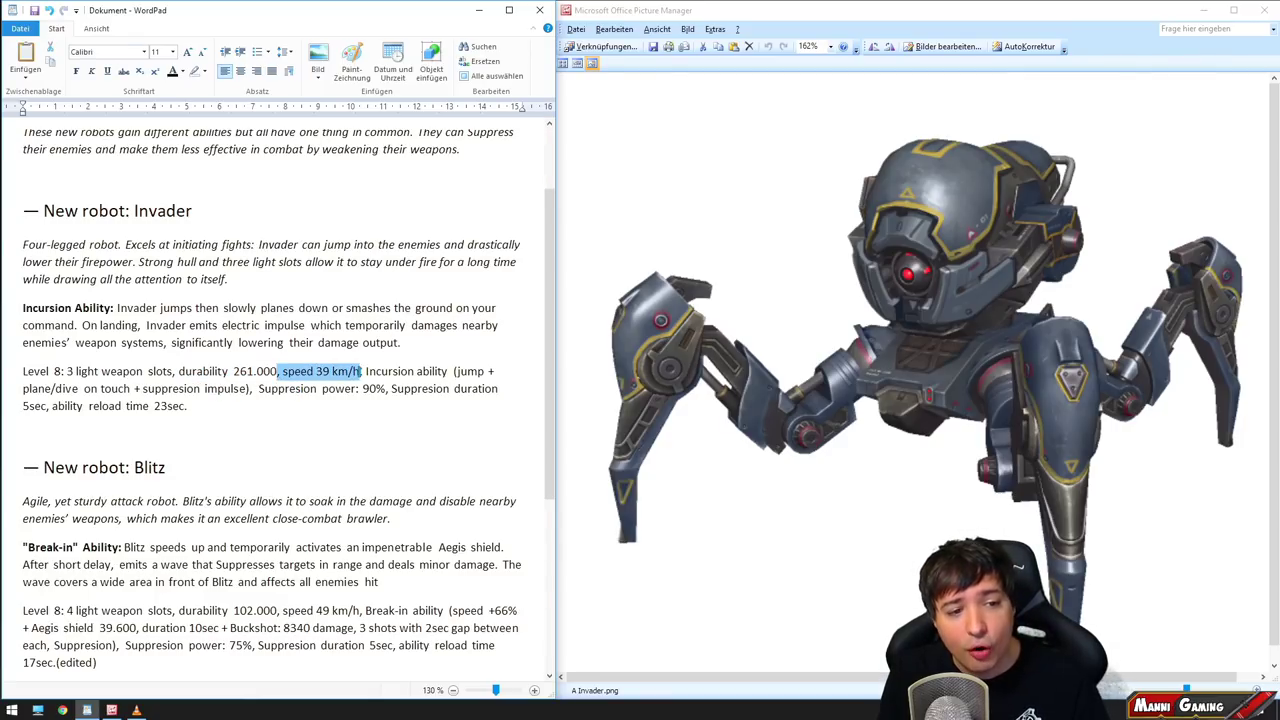
click(361, 371)
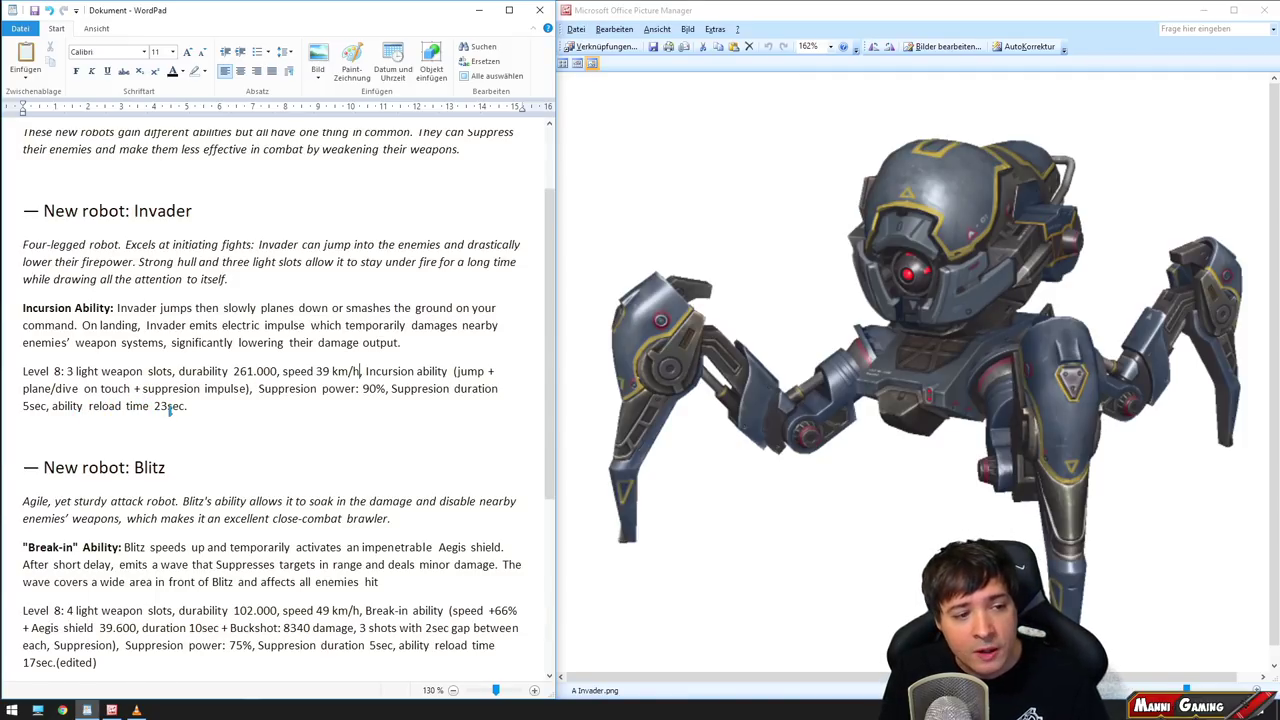
drag(133, 388, 256, 388)
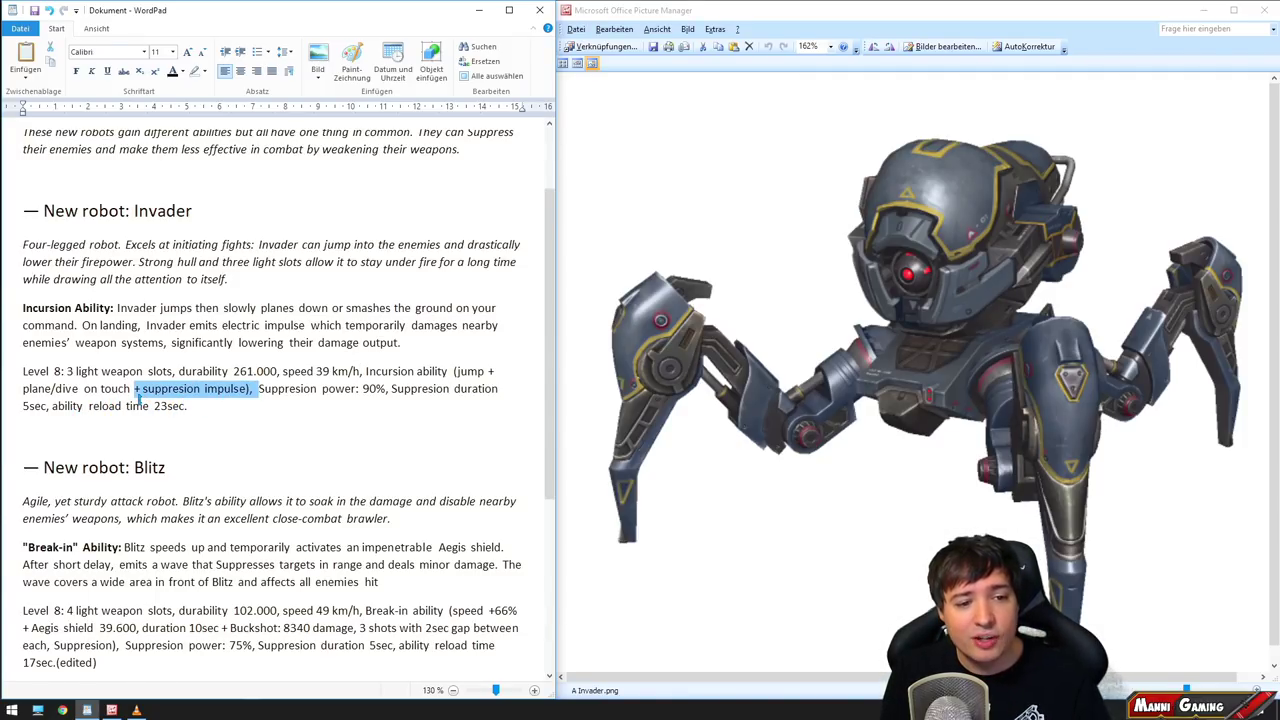
drag(258, 388, 388, 388)
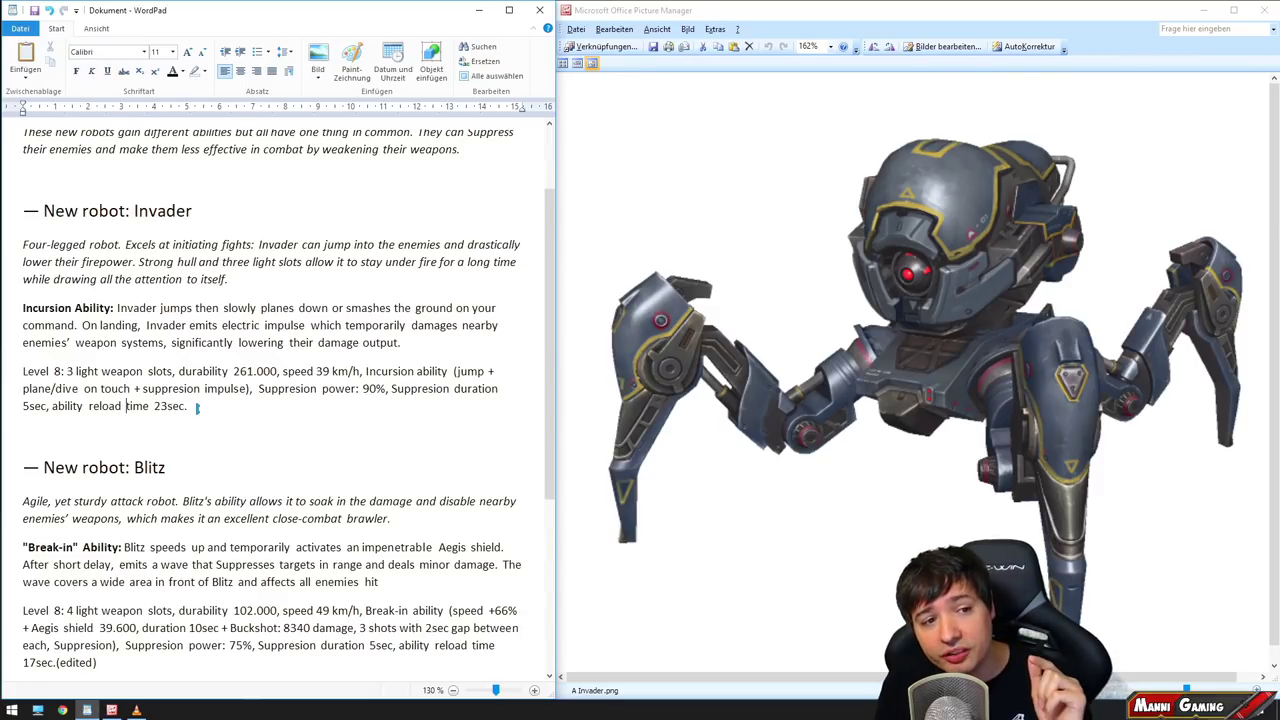
mouse_move(791, 188)
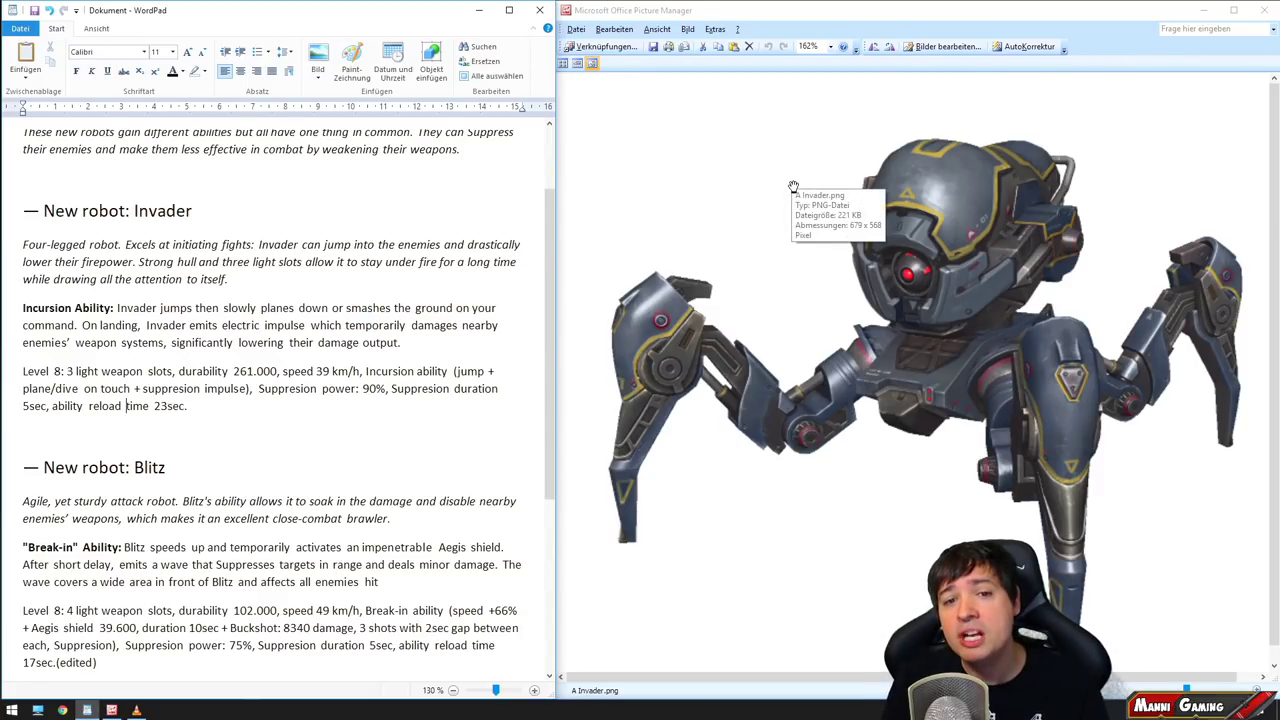
mouse_move(1130, 378)
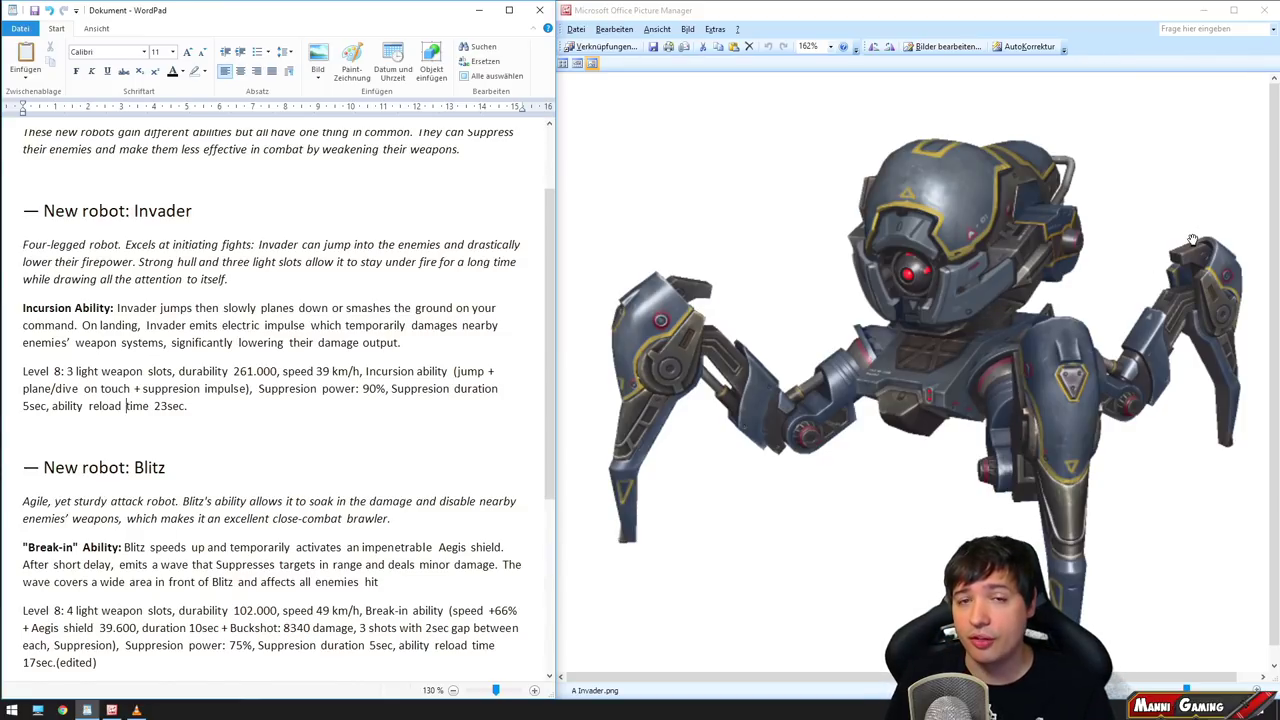
mouse_move(757, 368)
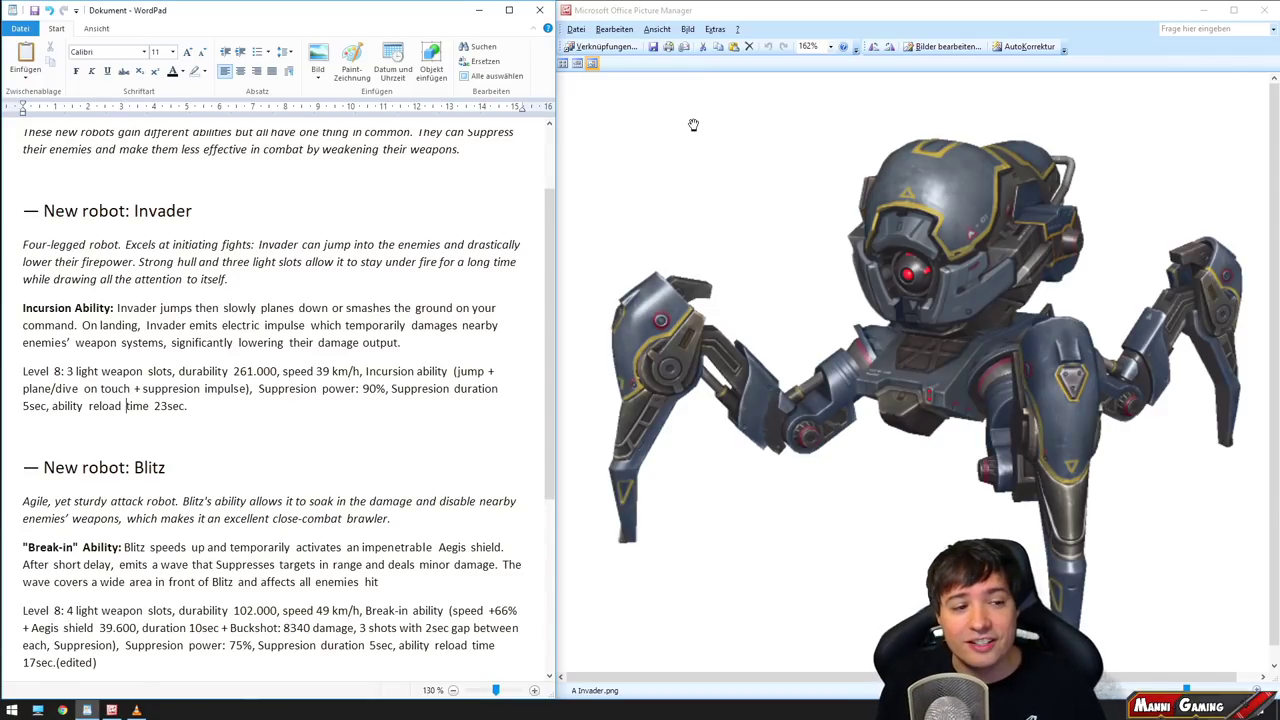
Step: Scroll down and highlight the 'New robot: Blitz' heading
scroll(down, 3)
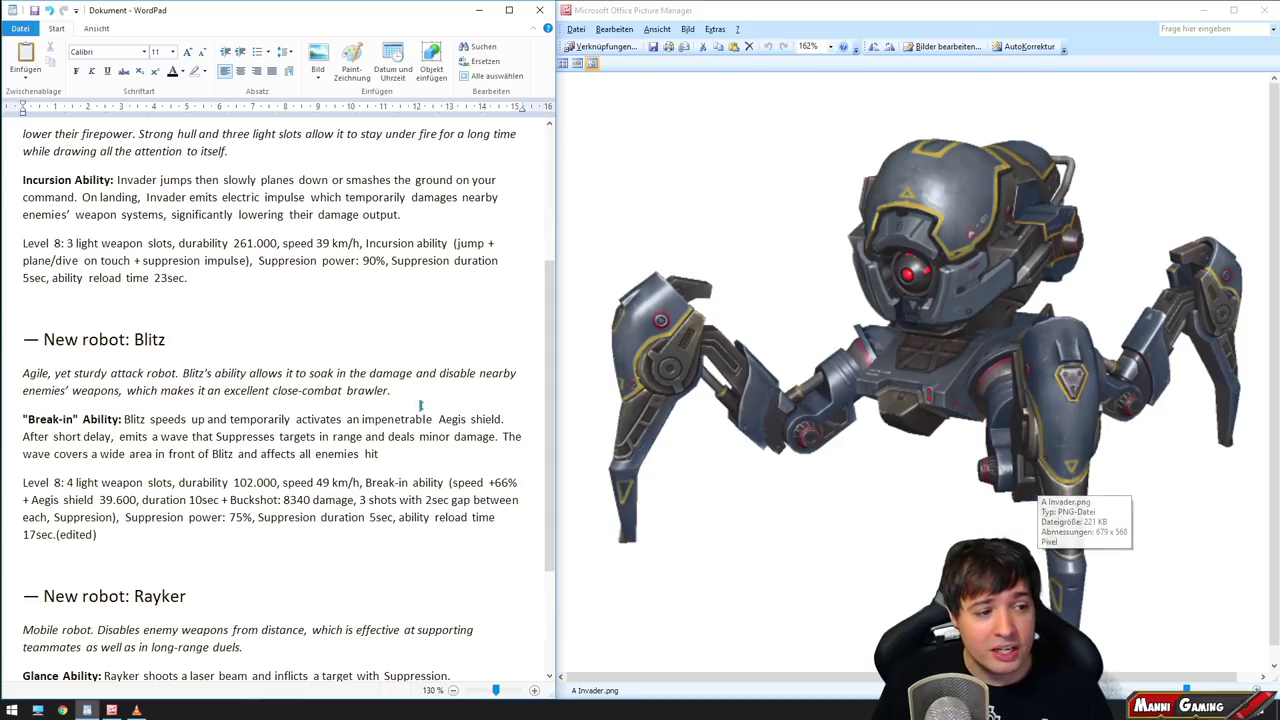
triple_click(100, 338)
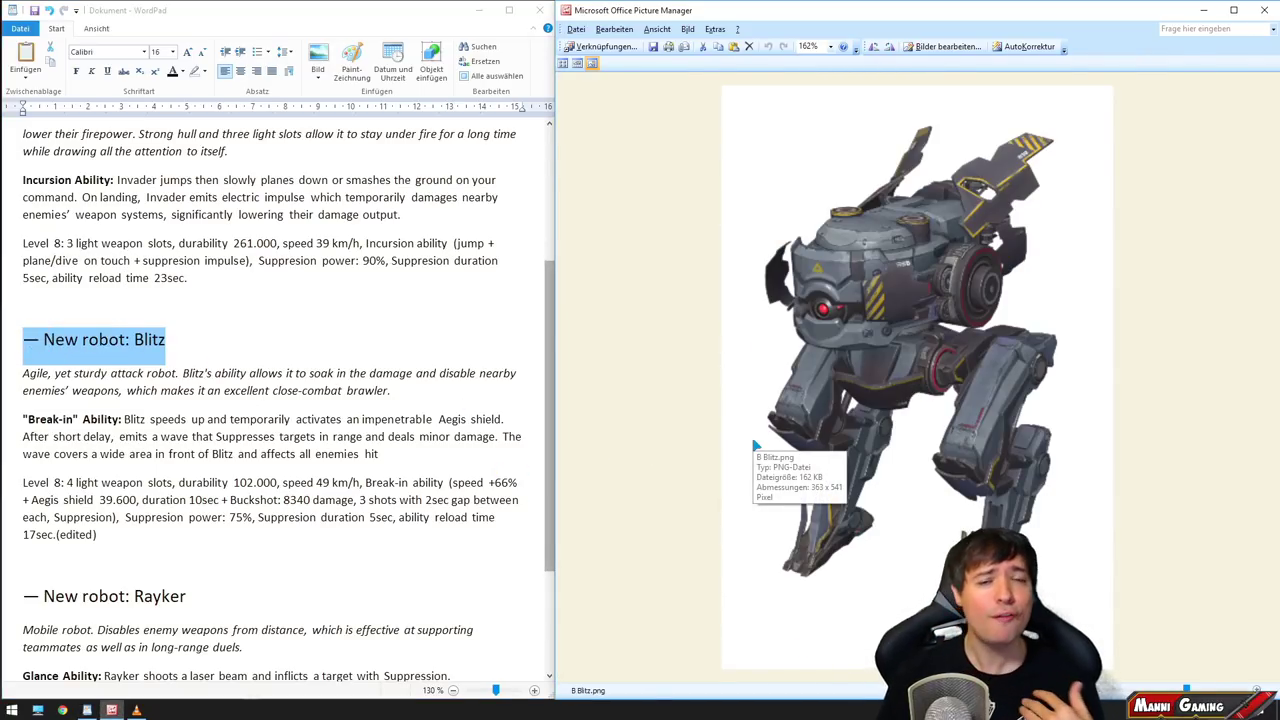
mouse_move(592, 540)
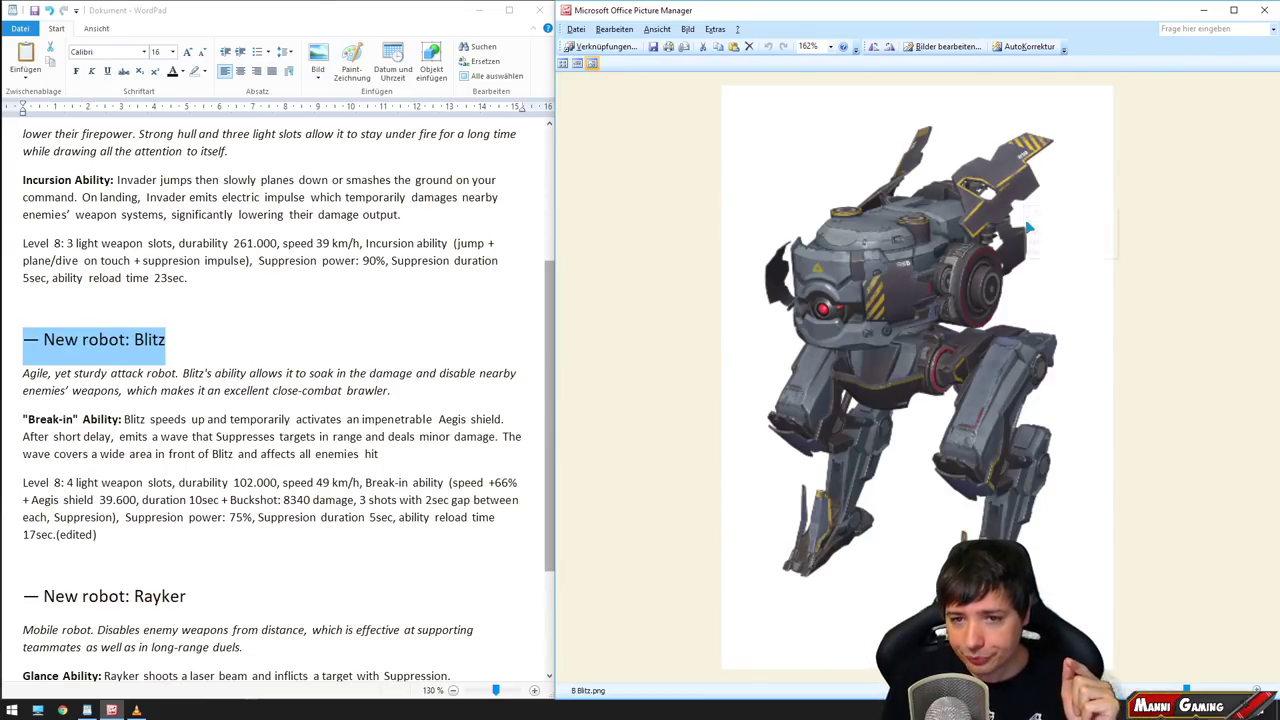
mouse_move(1085, 316)
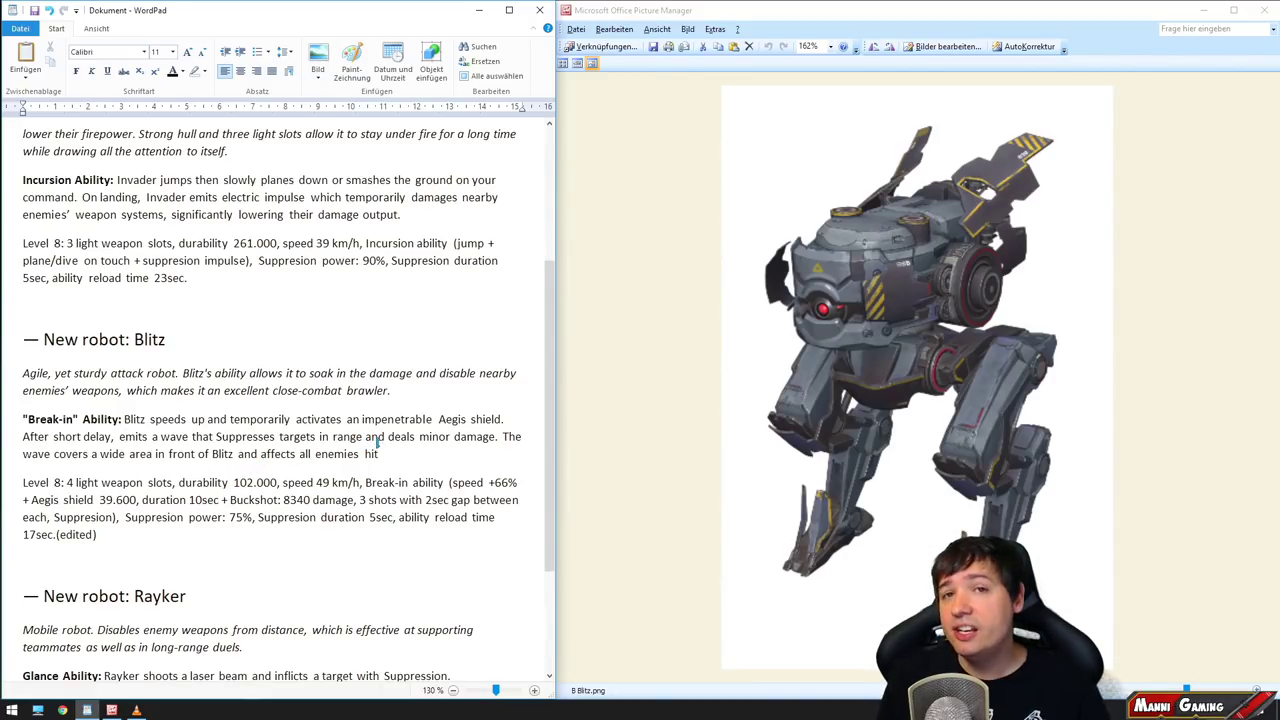
double_click(395, 419)
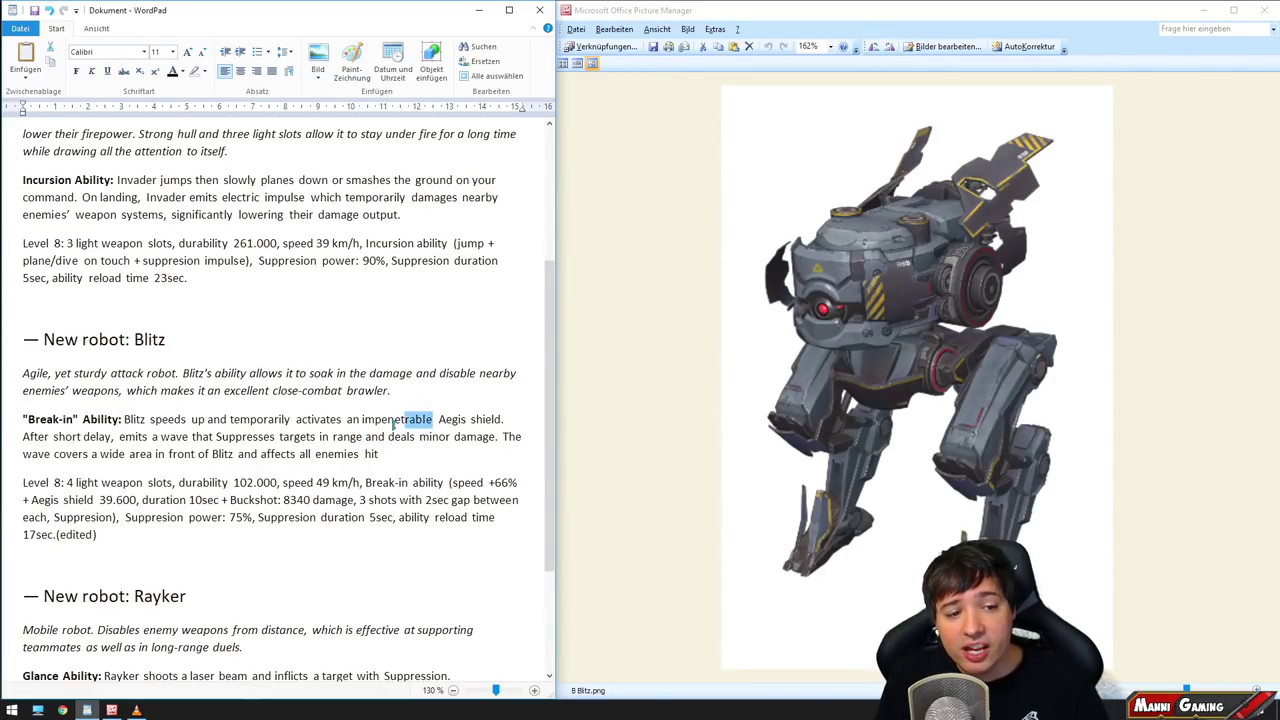
drag(432, 419, 346, 419)
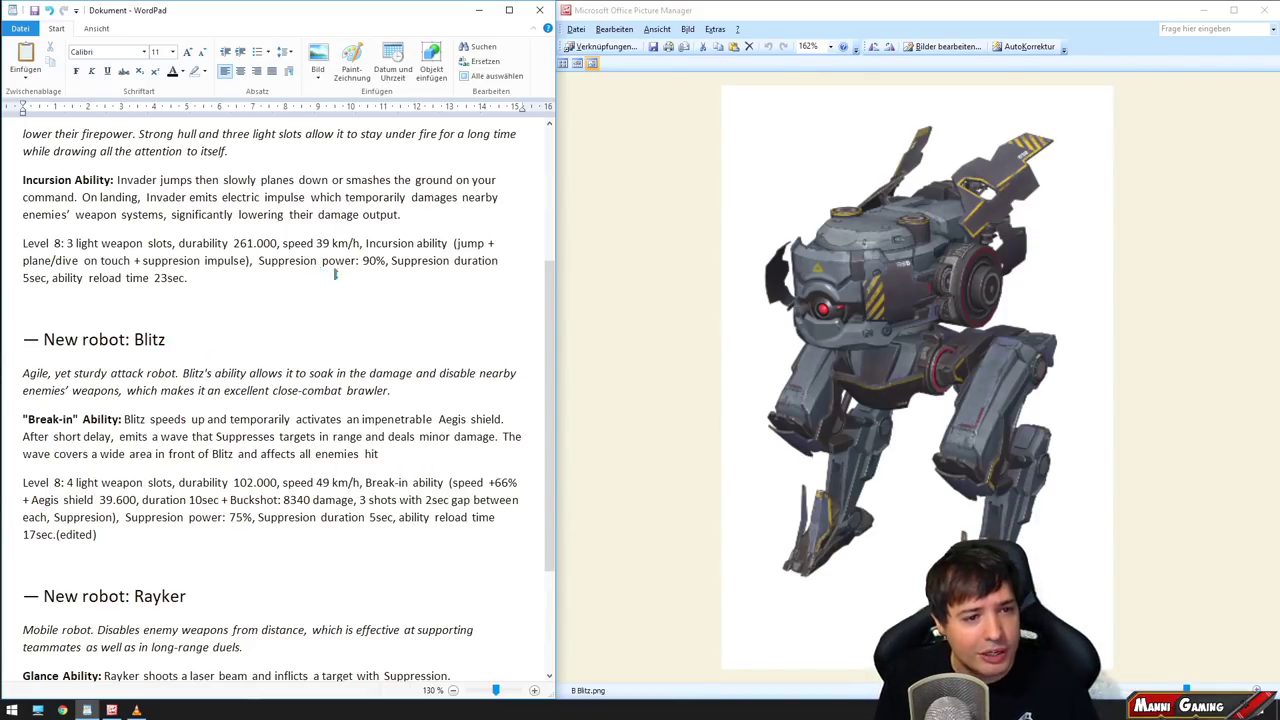
scroll(up, 3)
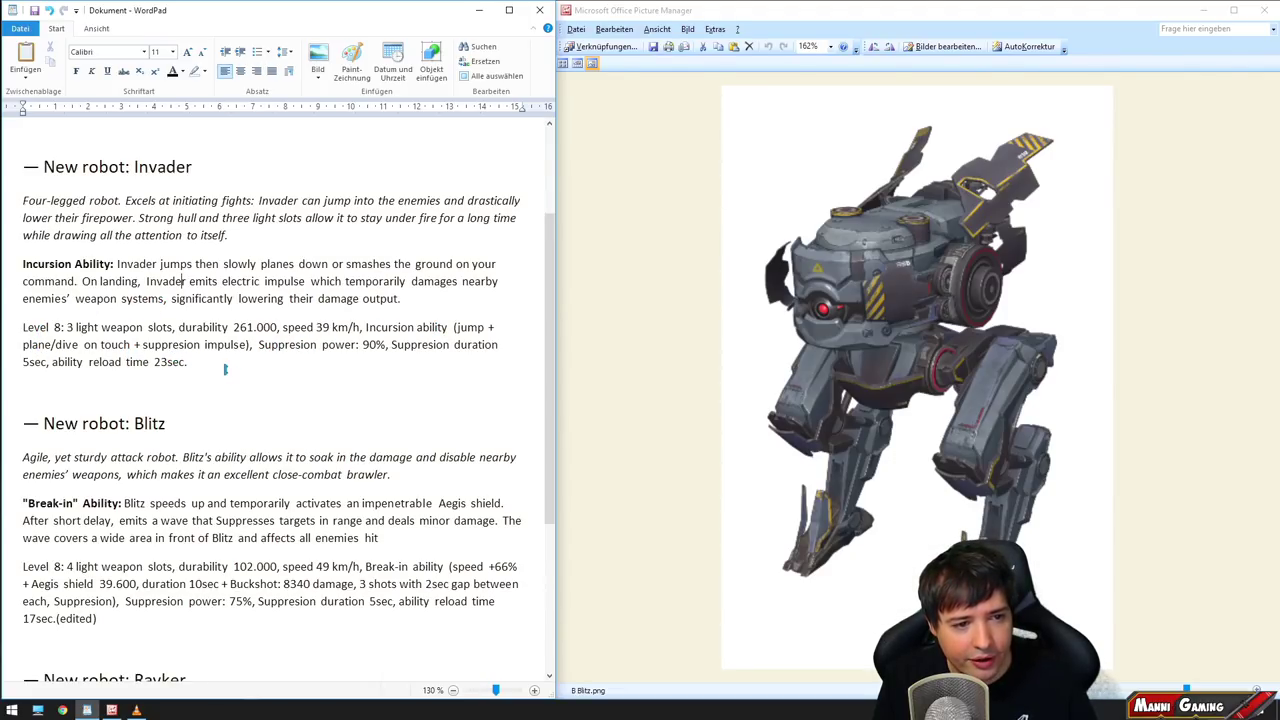
scroll(down, 3)
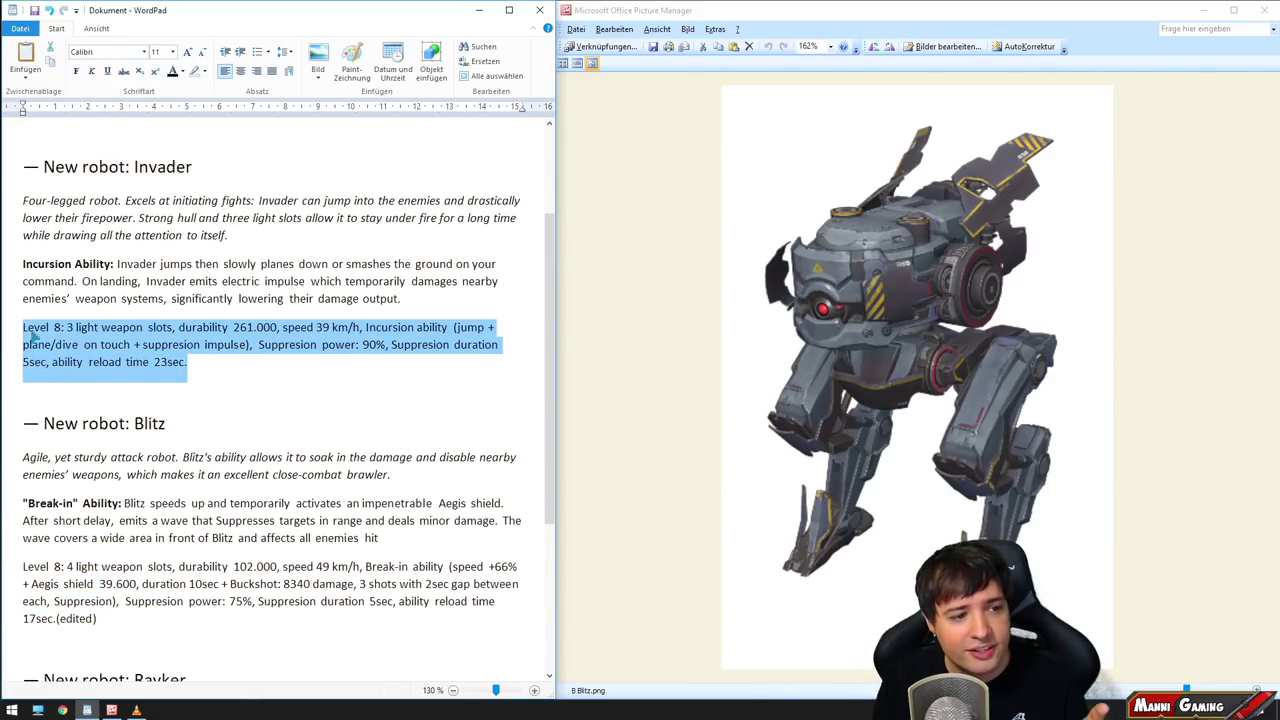
click(200, 364)
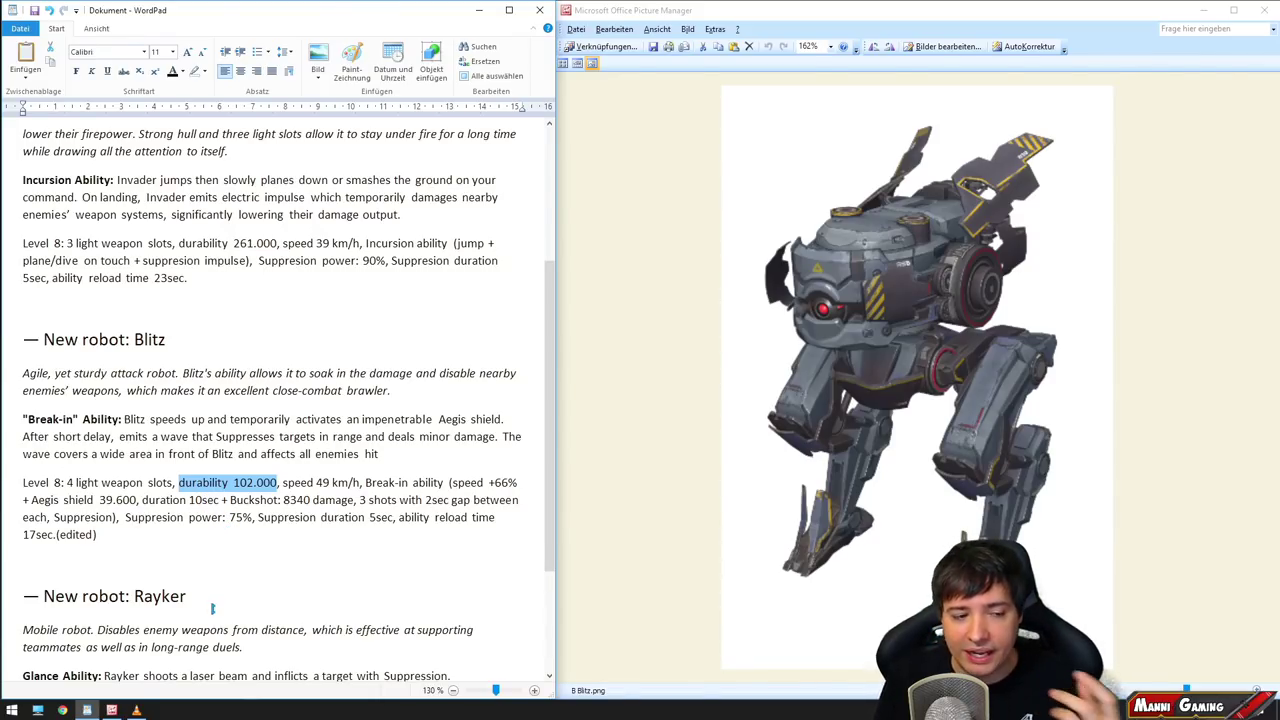
click(287, 482)
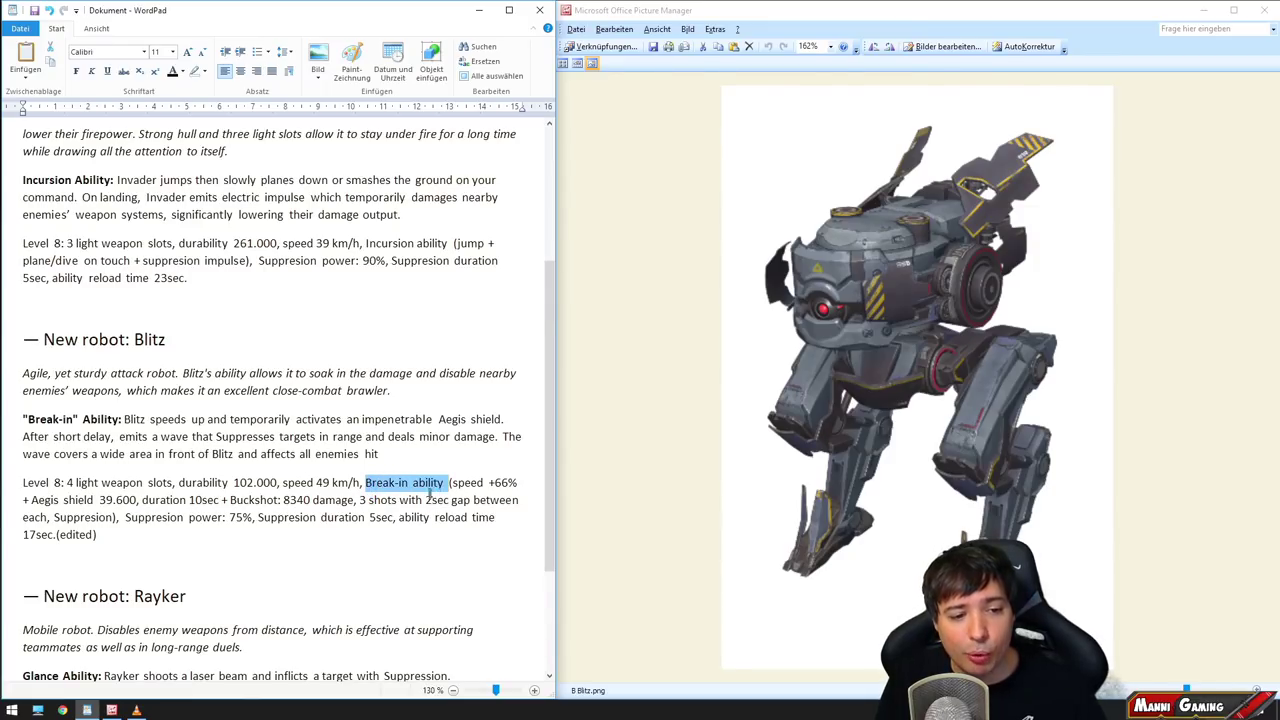
drag(448, 482, 519, 499)
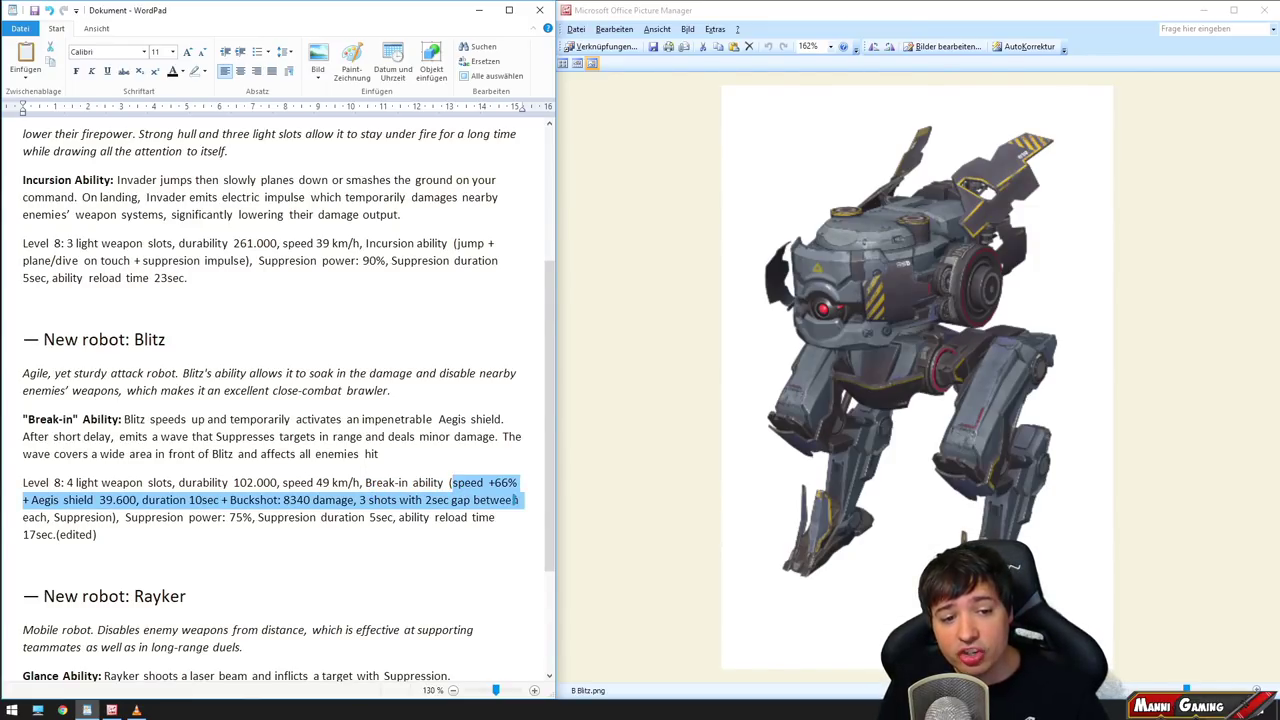
click(377, 454)
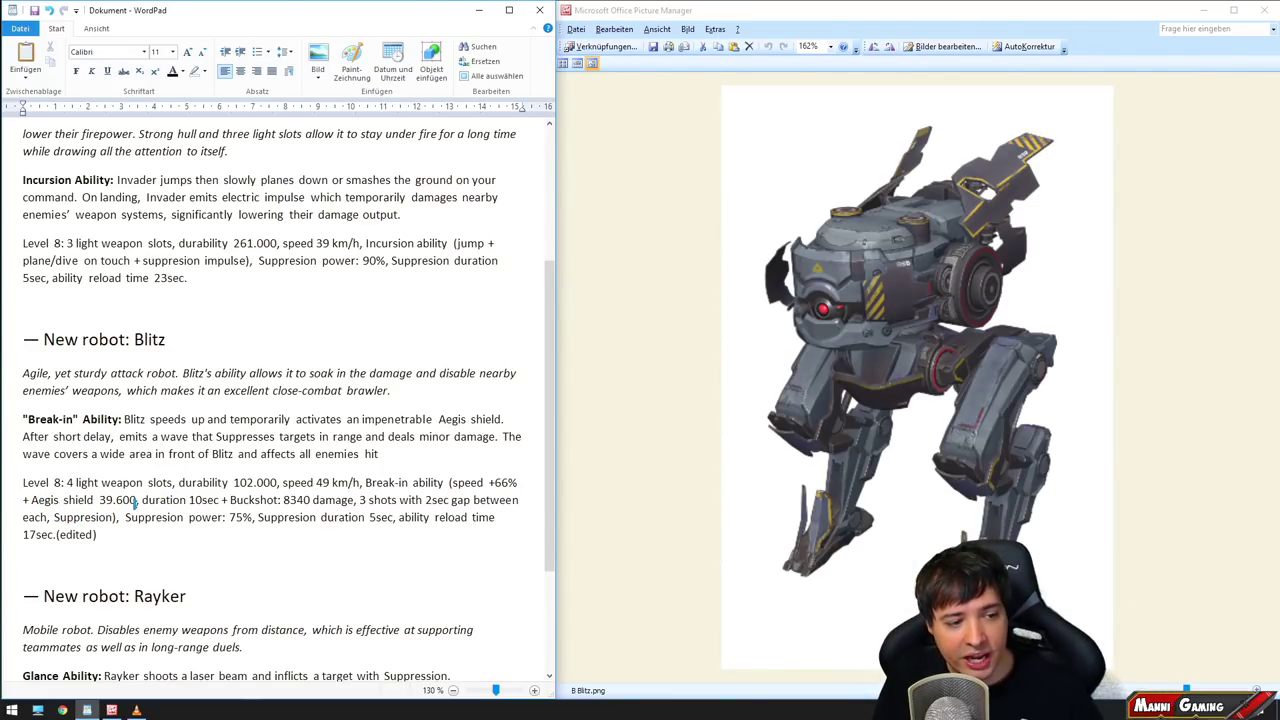
double_click(113, 500)
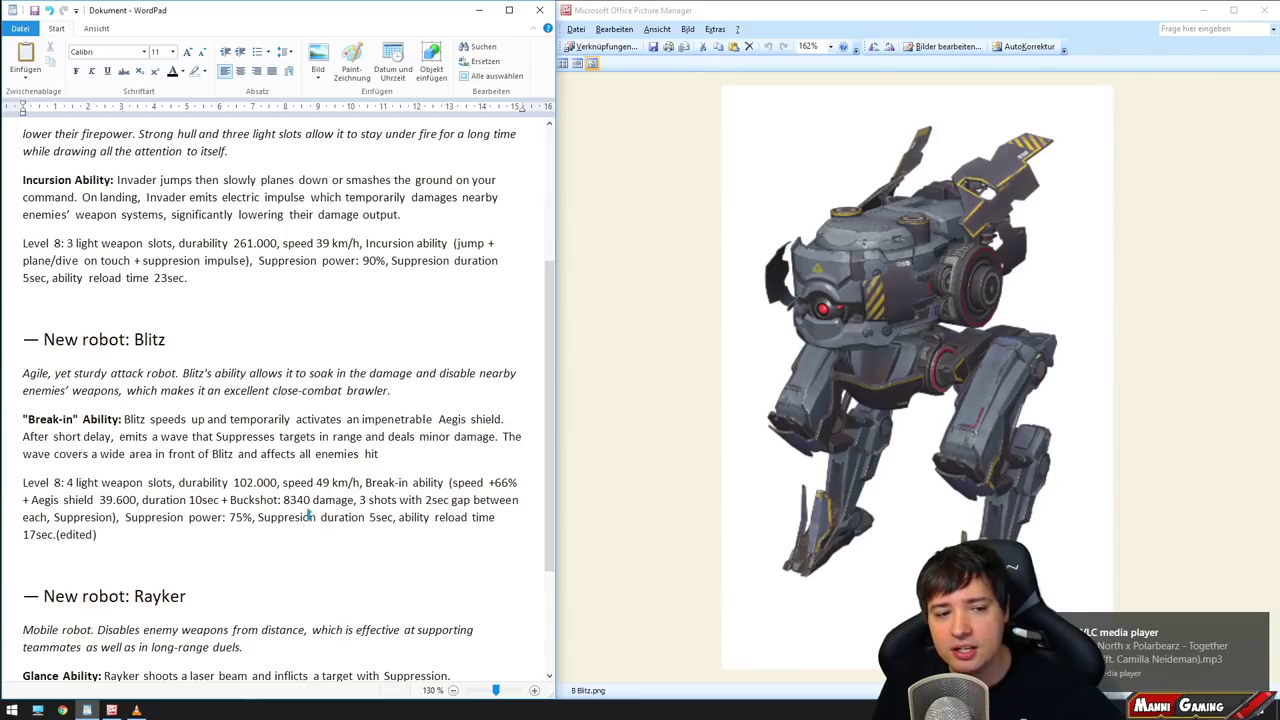
double_click(318, 500)
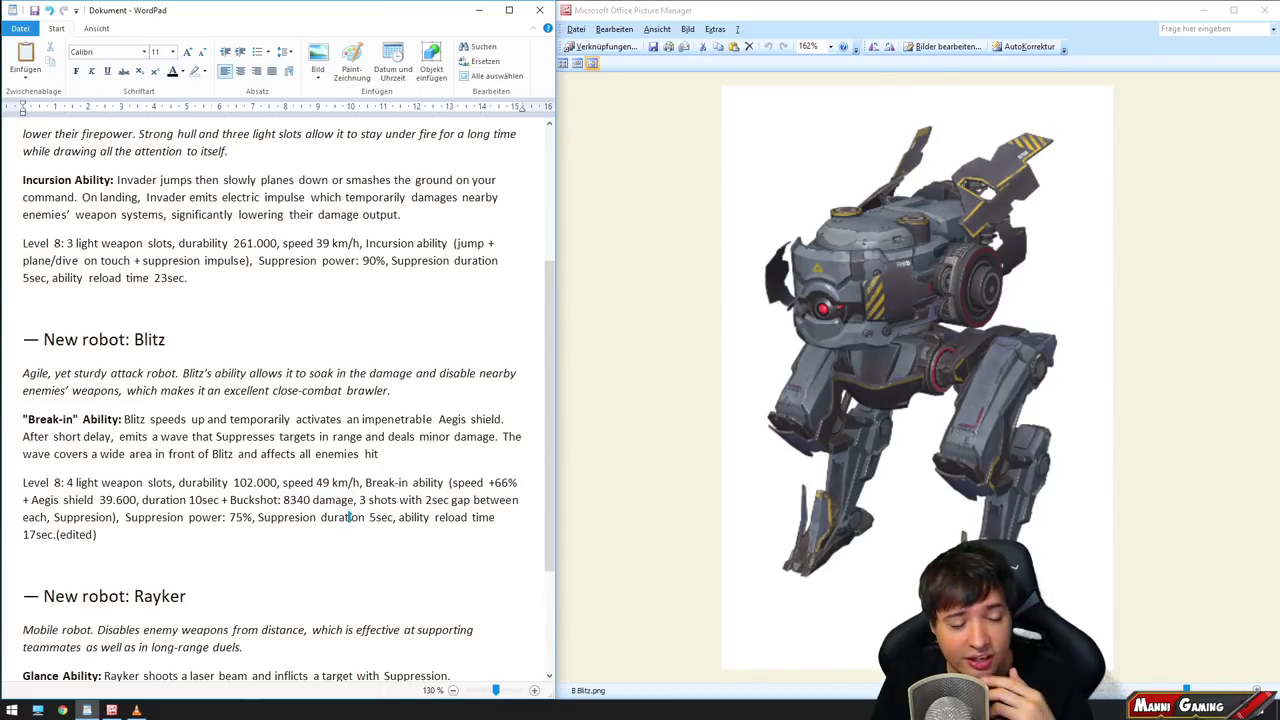
double_click(320, 500)
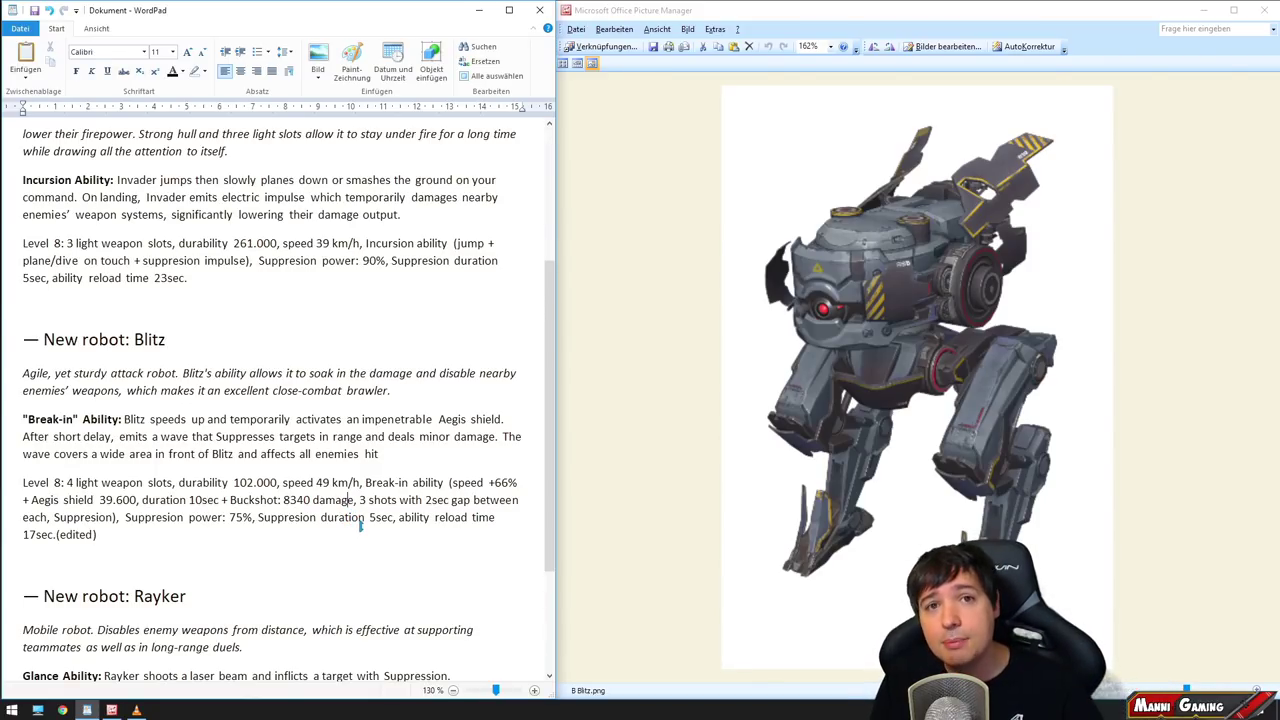
drag(23, 517, 365, 517)
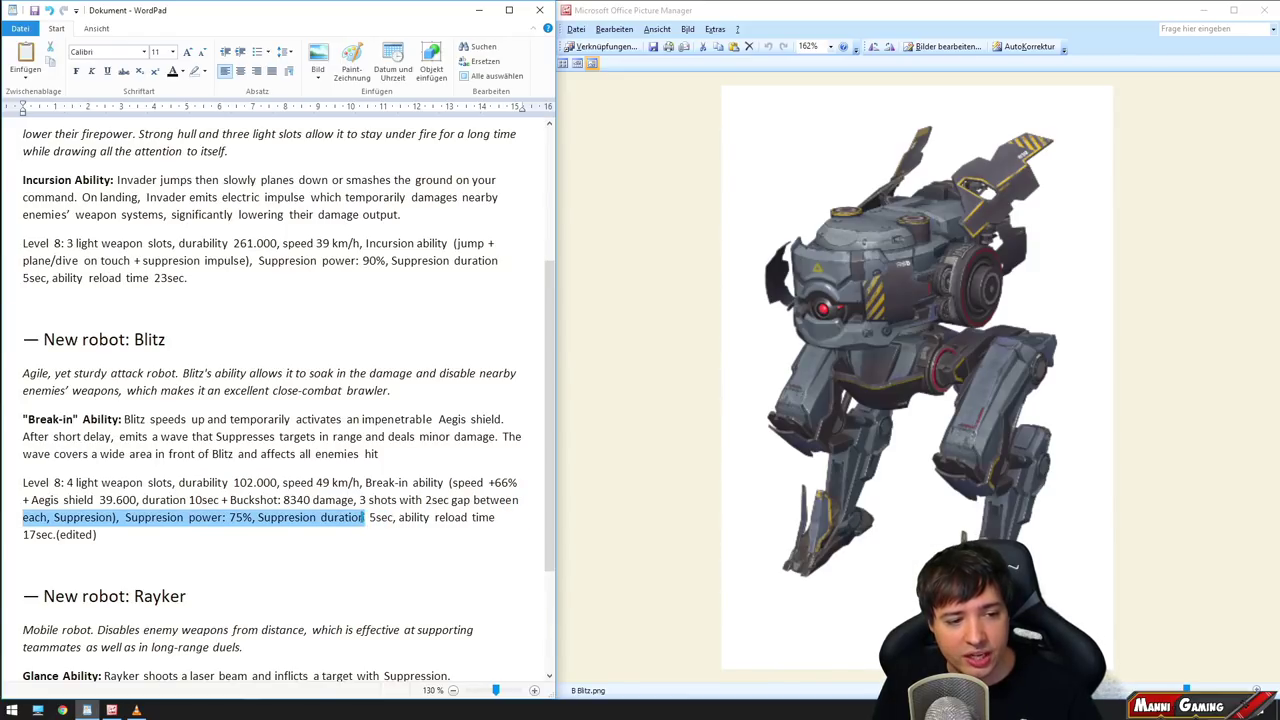
click(178, 536)
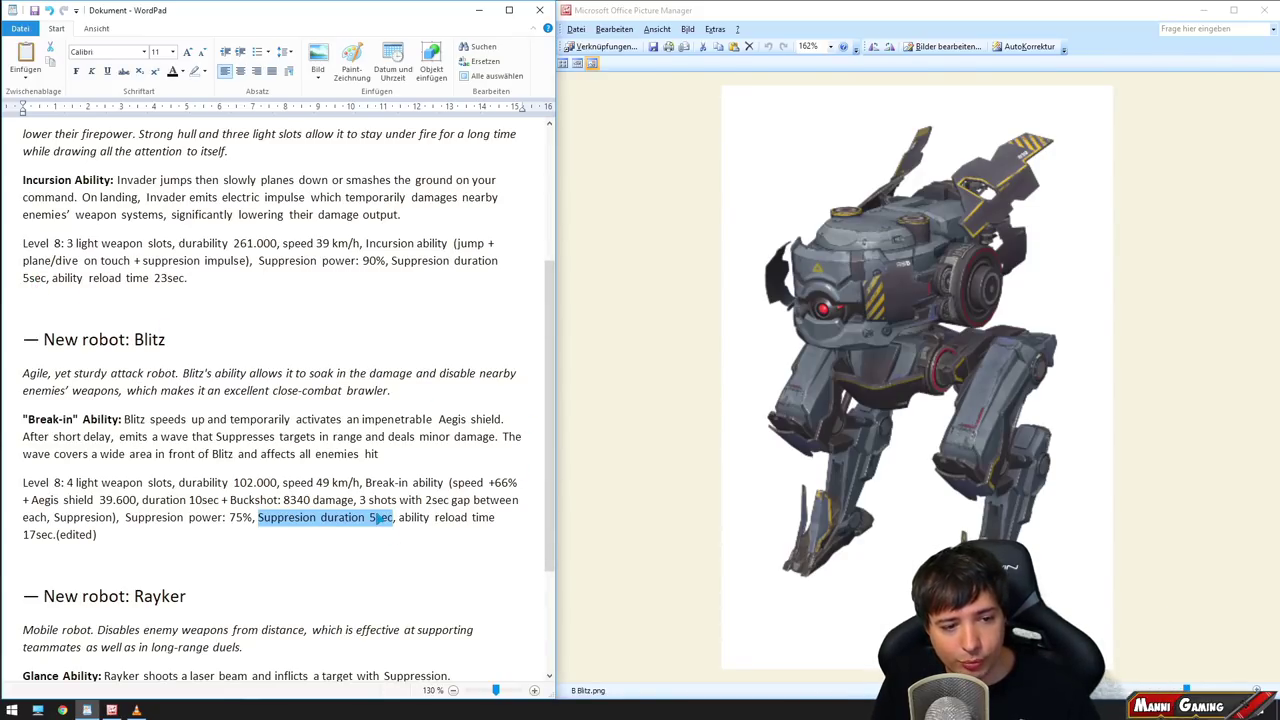
click(100, 553)
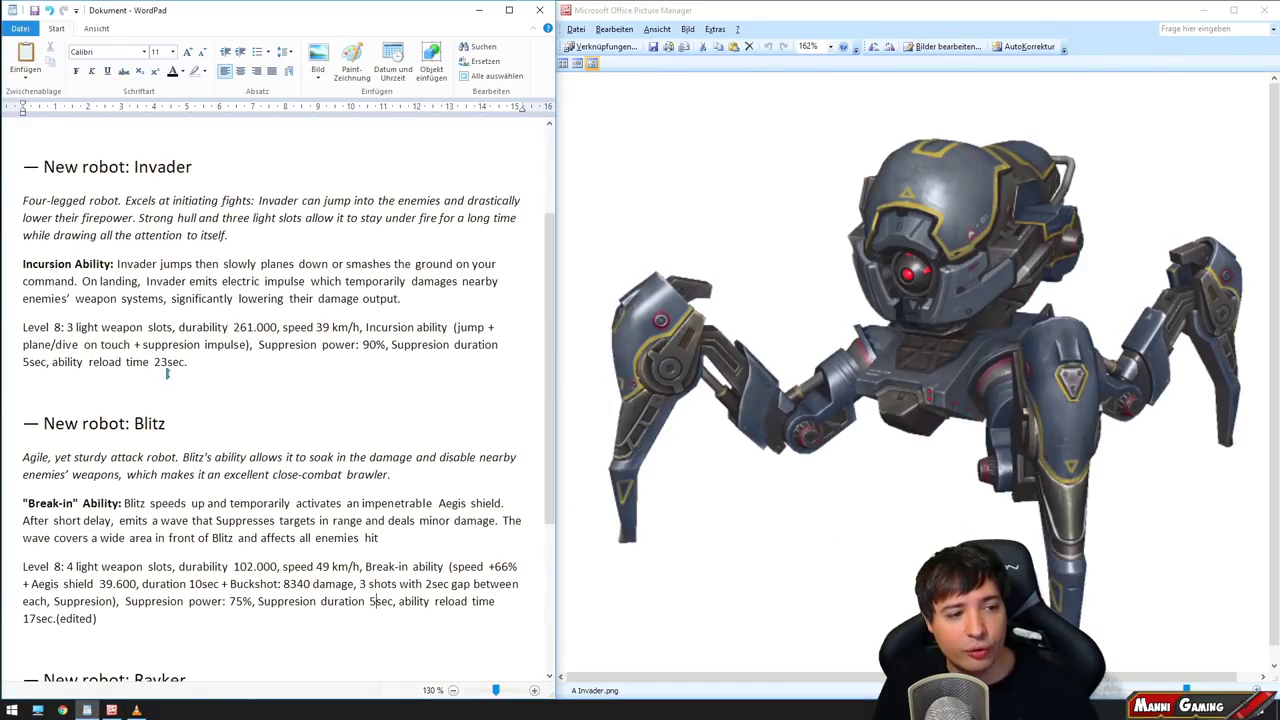
Step: Review the reload time note, then scroll down to the 'New robot: Rayker' section
double_click(168, 362)
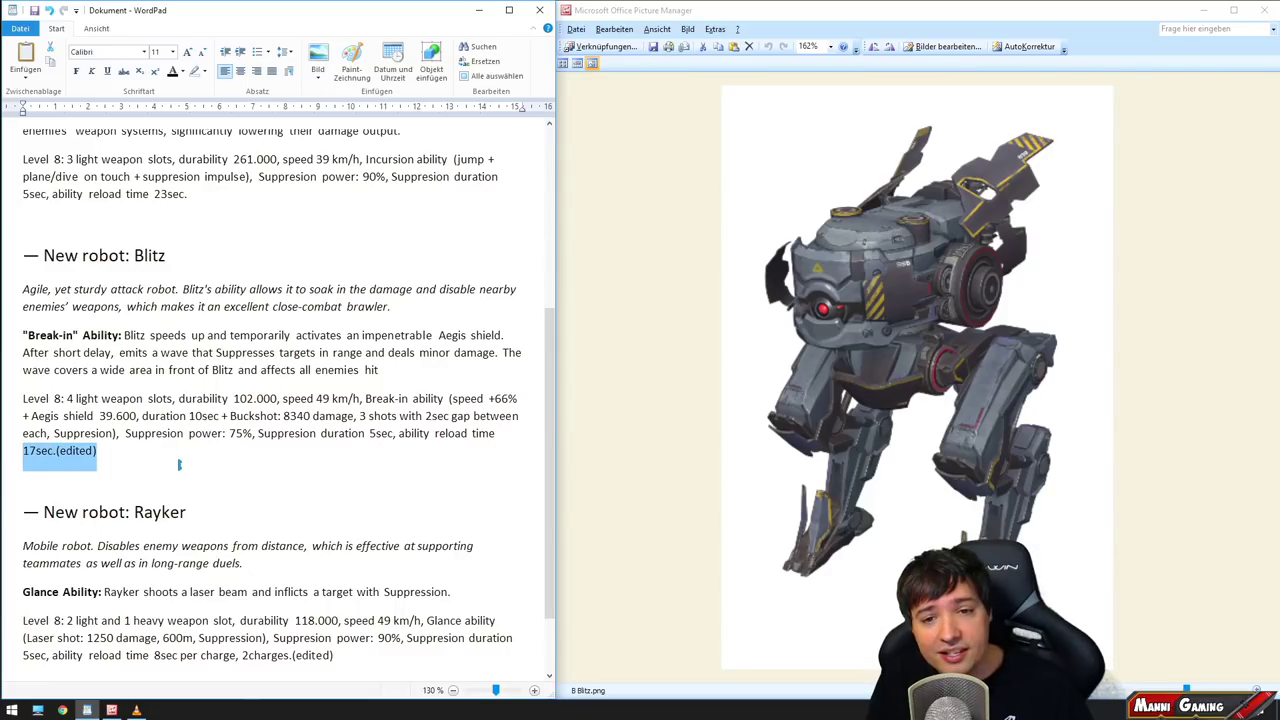
click(397, 454)
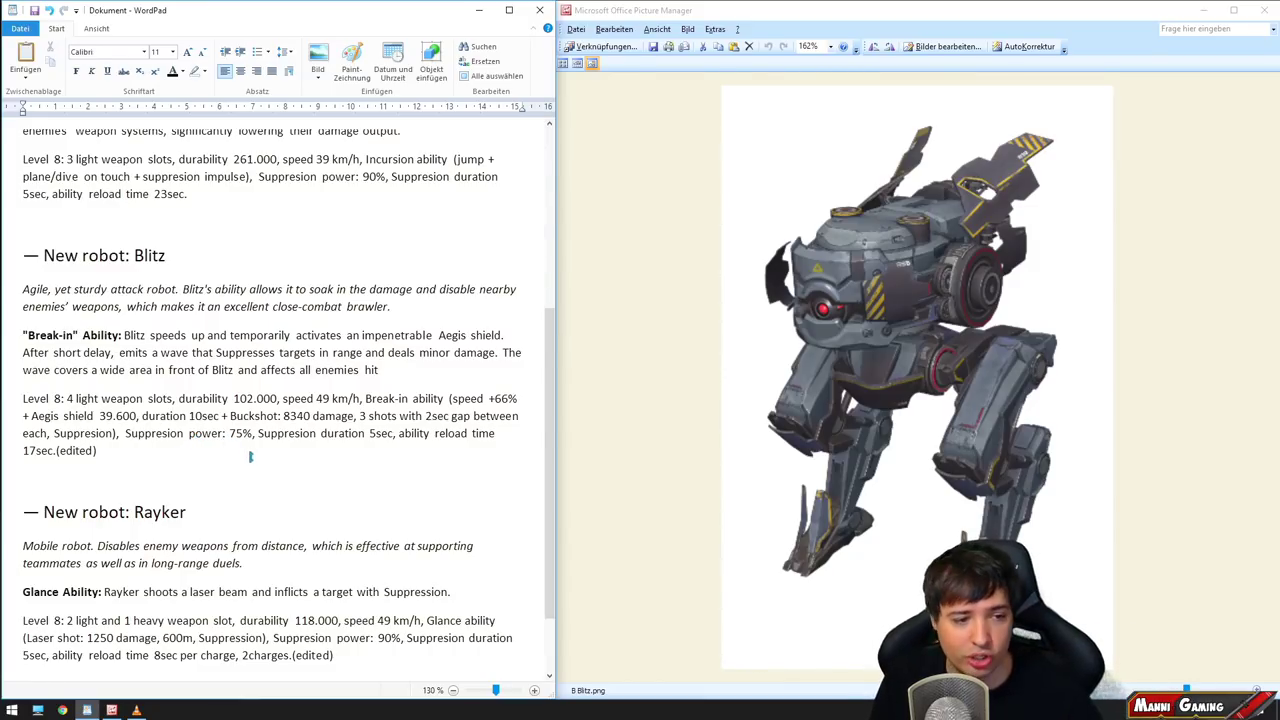
mouse_move(815, 300)
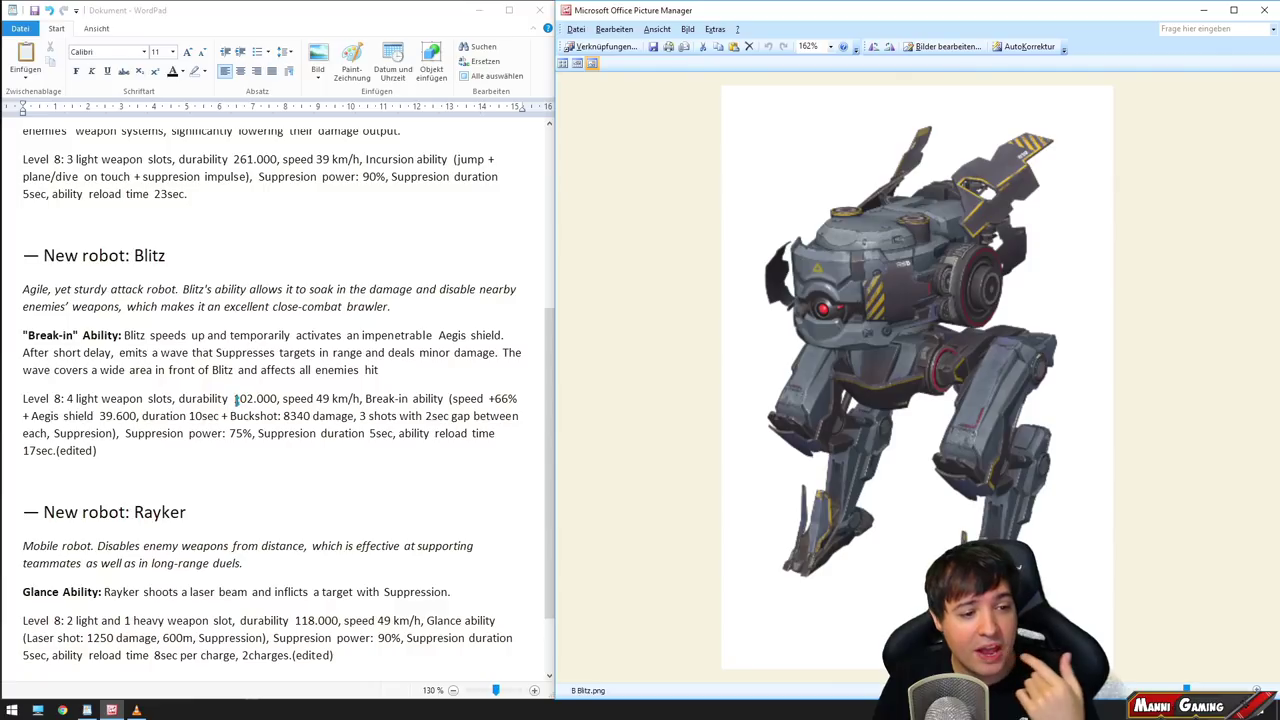
drag(228, 415, 355, 415)
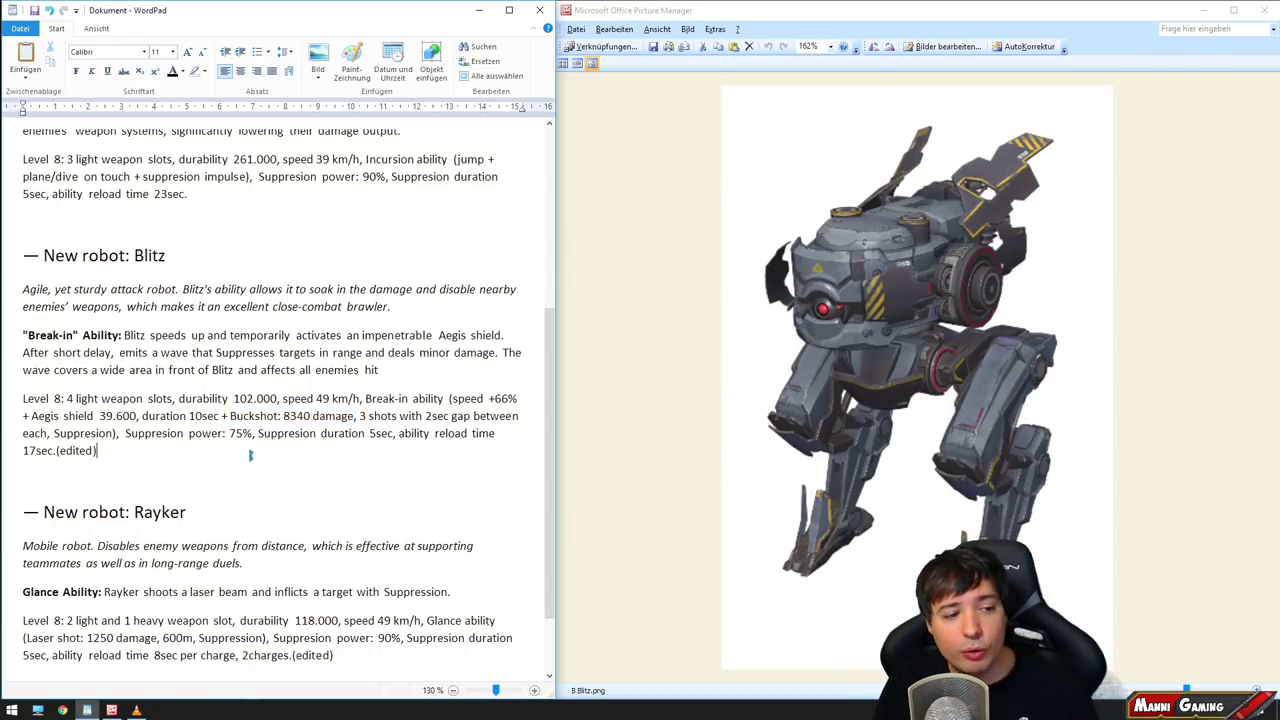
scroll(down, 3)
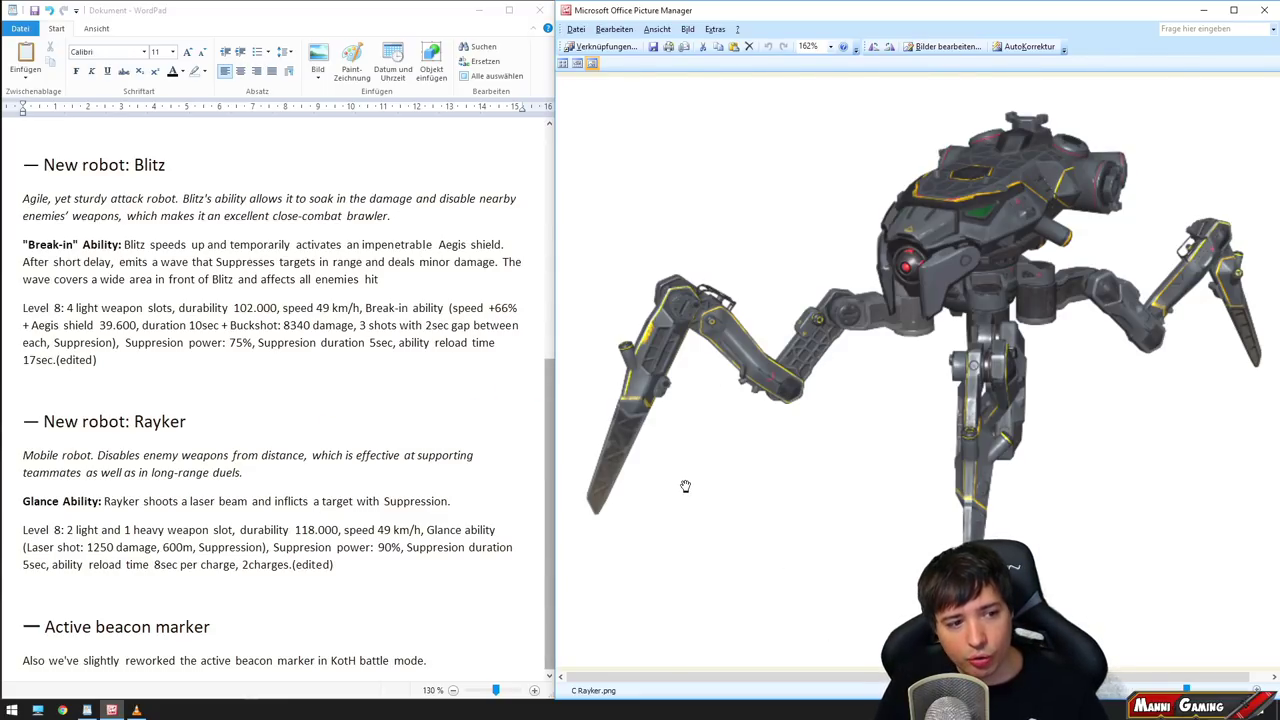
click(148, 421)
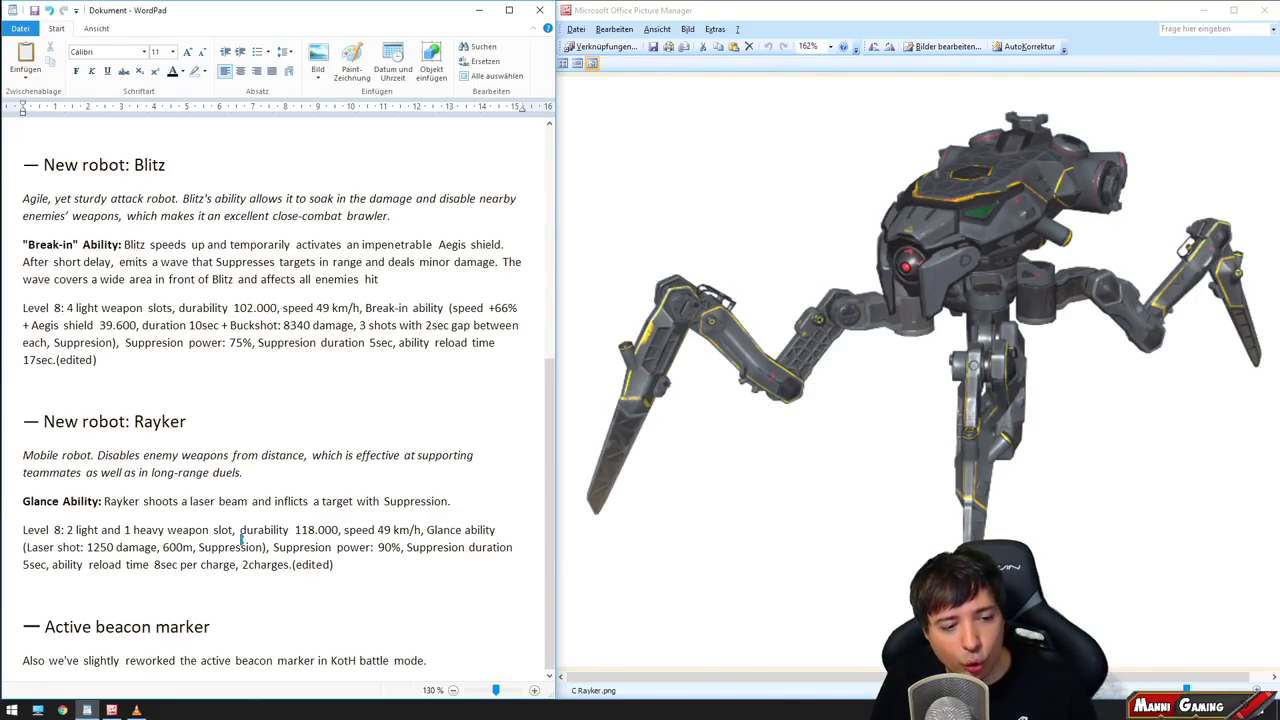
double_click(315, 530)
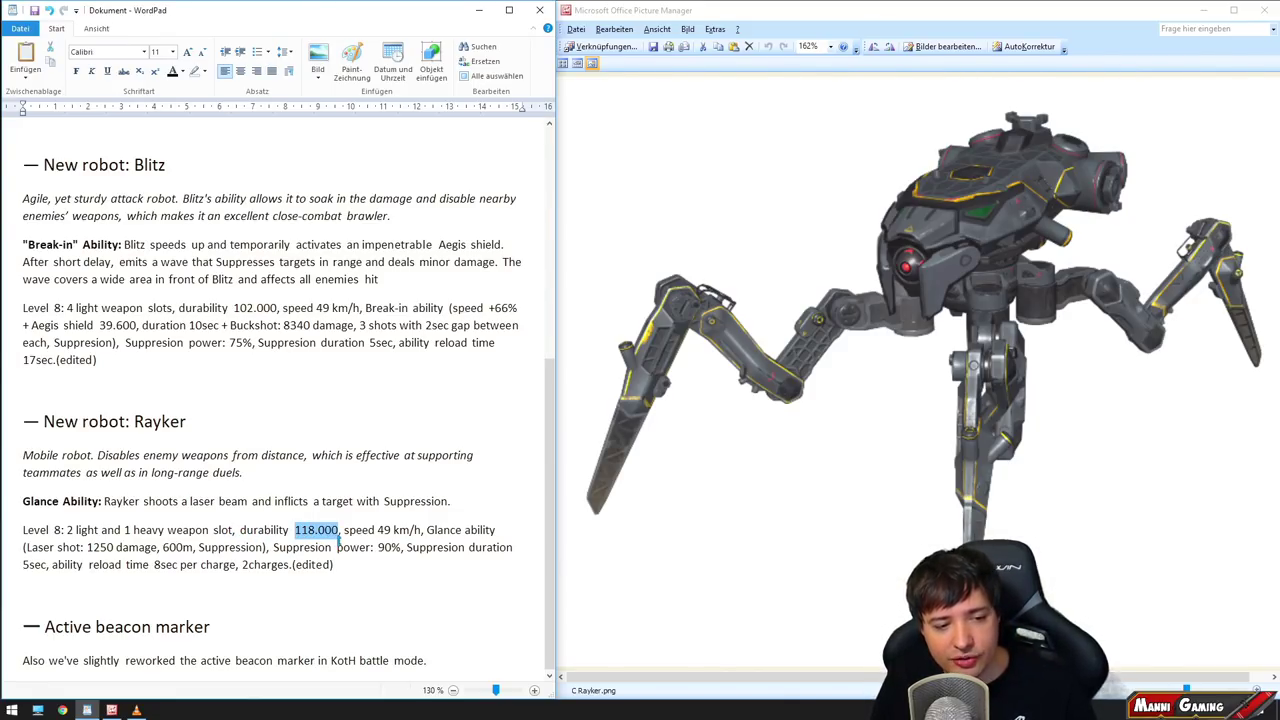
click(343, 530)
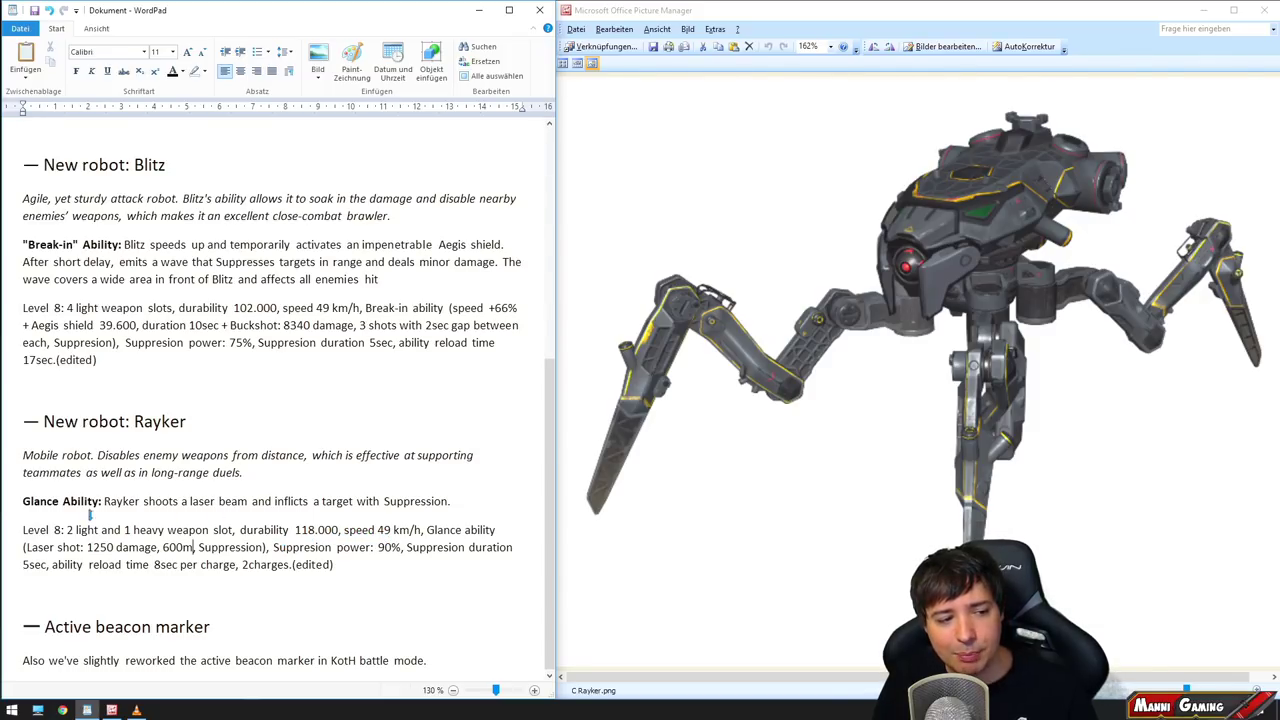
triple_click(235, 501)
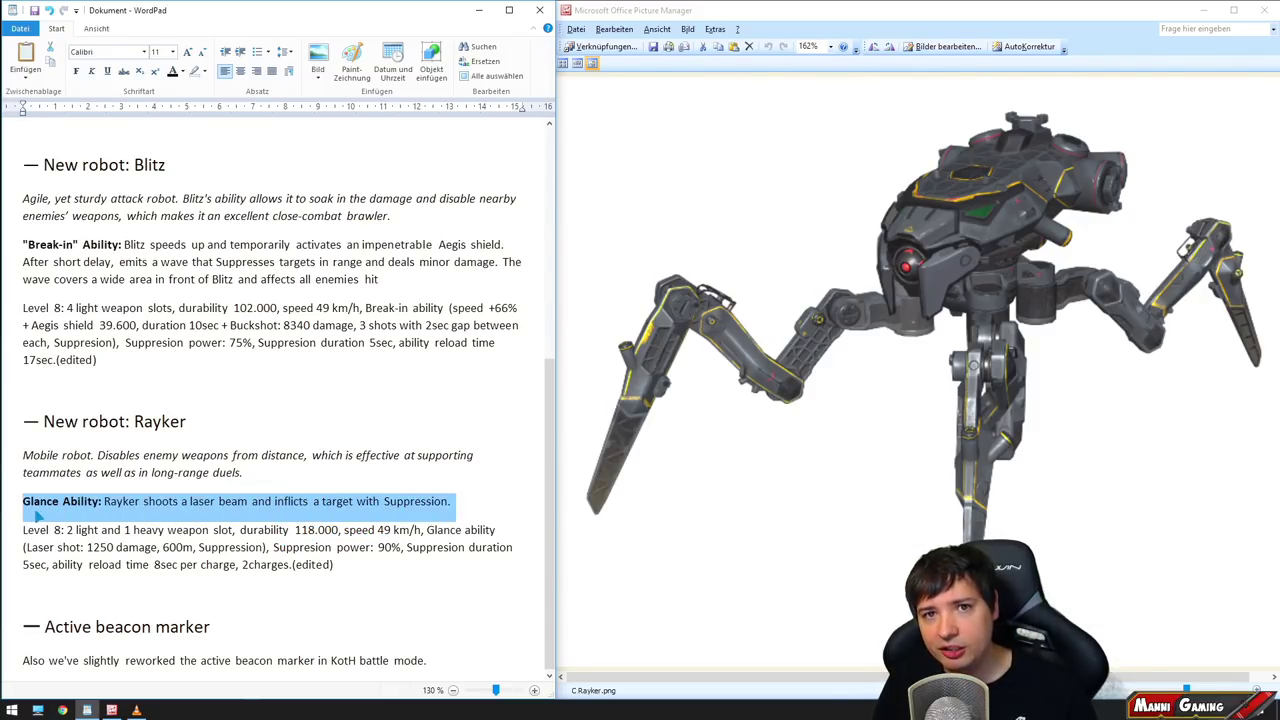
click(373, 547)
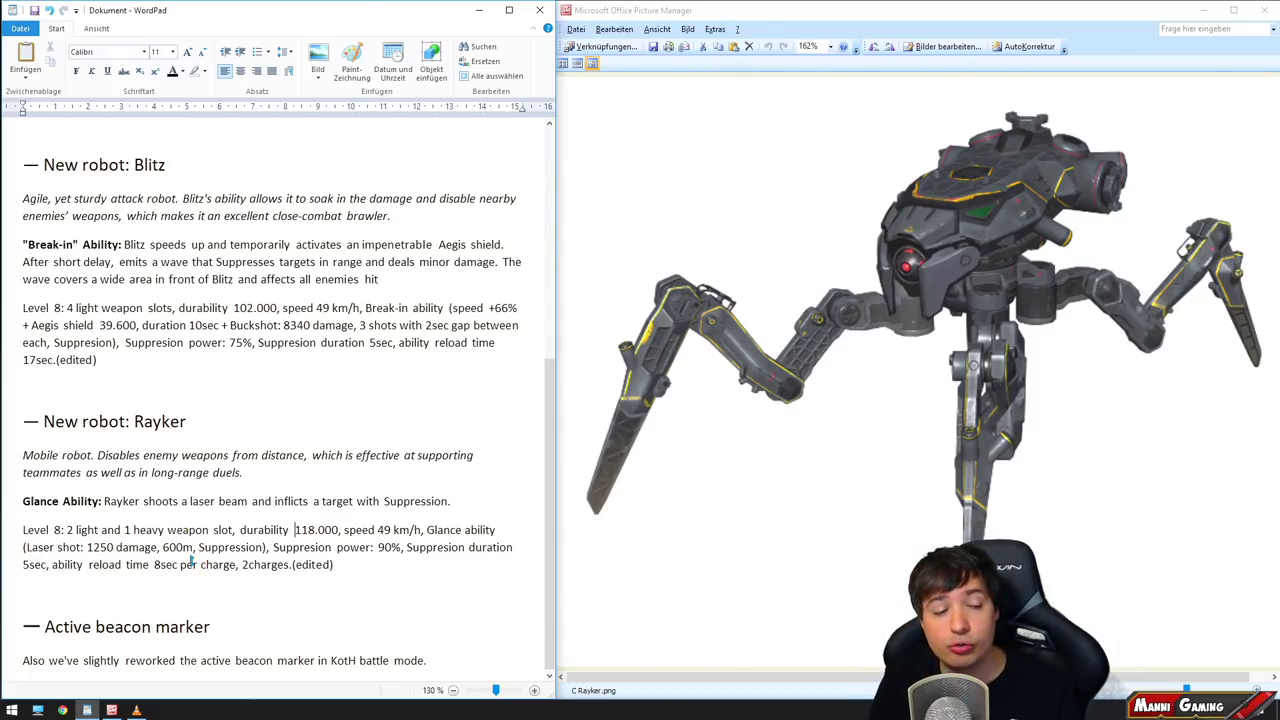
Step: Highlight and review Rayker's 1250 laser shot damage value
double_click(120, 544)
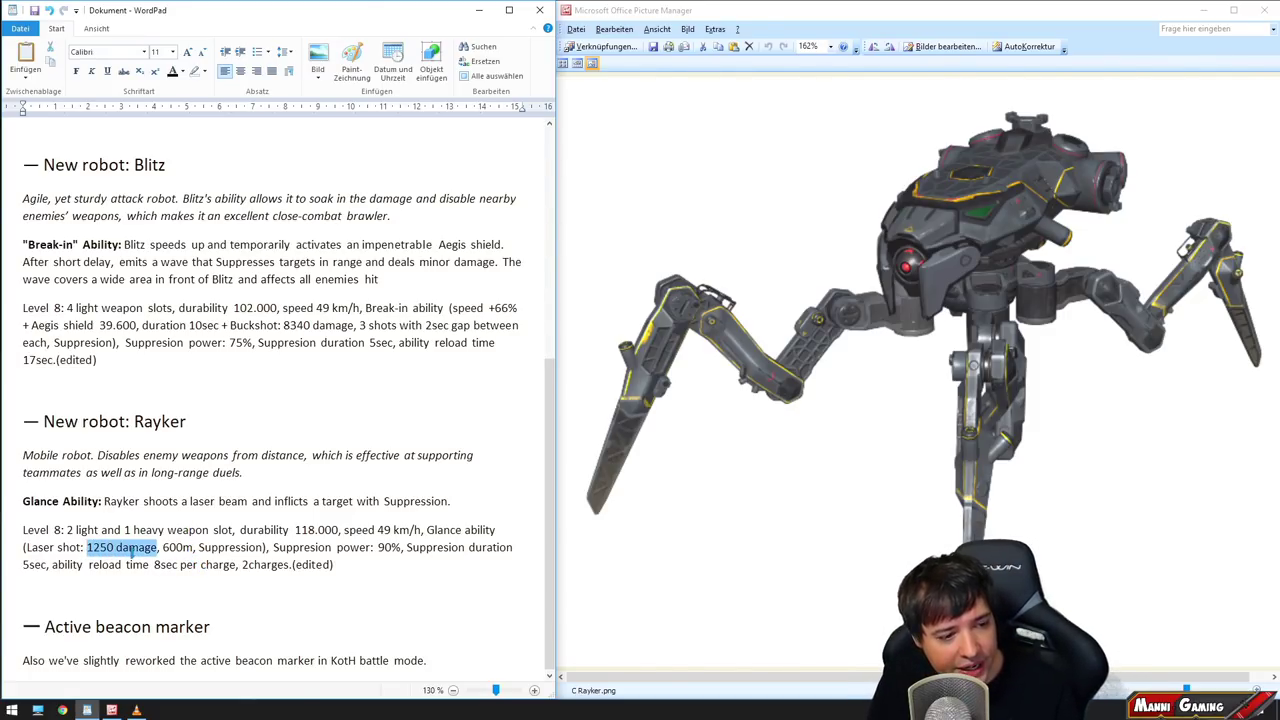
click(120, 547)
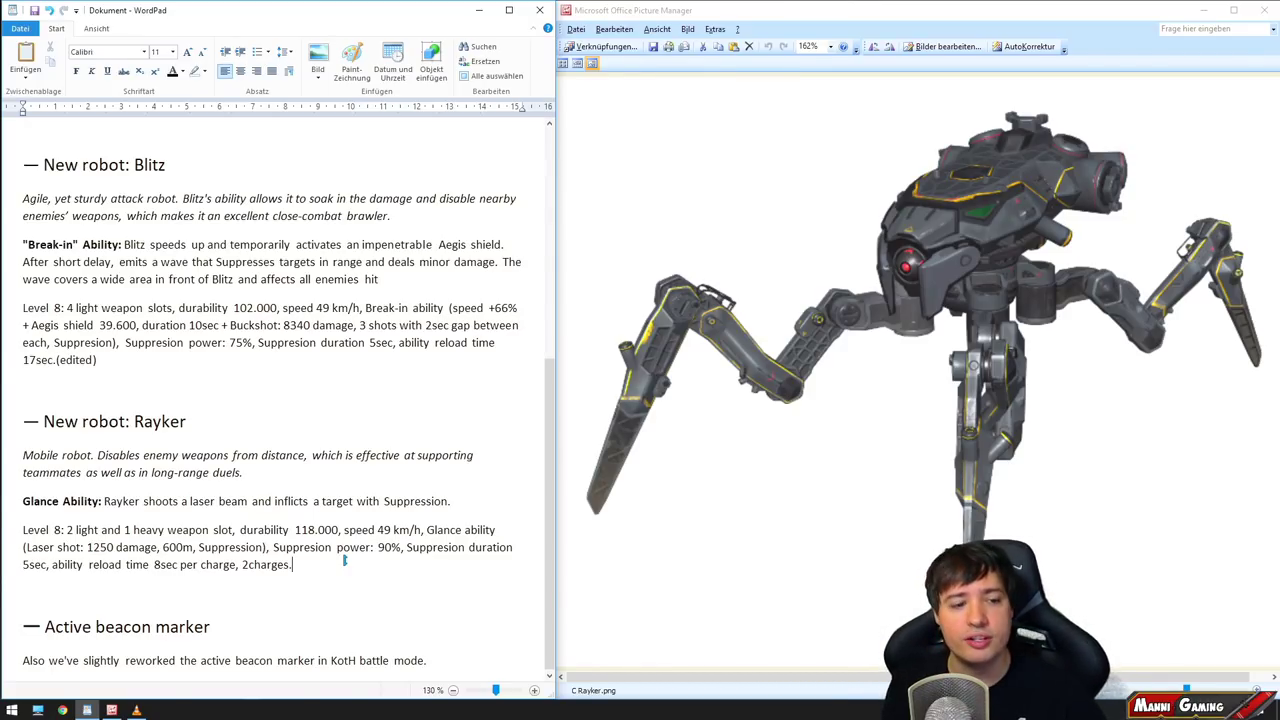
Step: Highlight Rayker's reload details, pointing out the 8sec per charge reload
drag(88, 564, 291, 564)
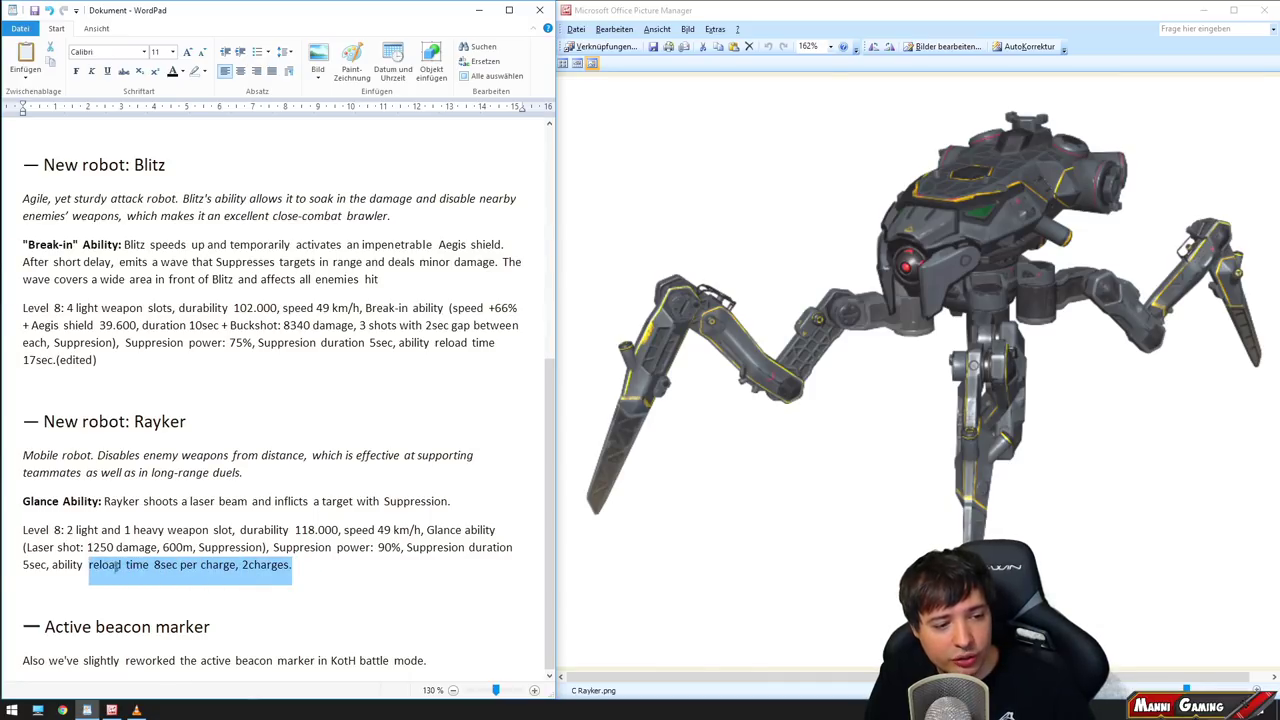
click(212, 565)
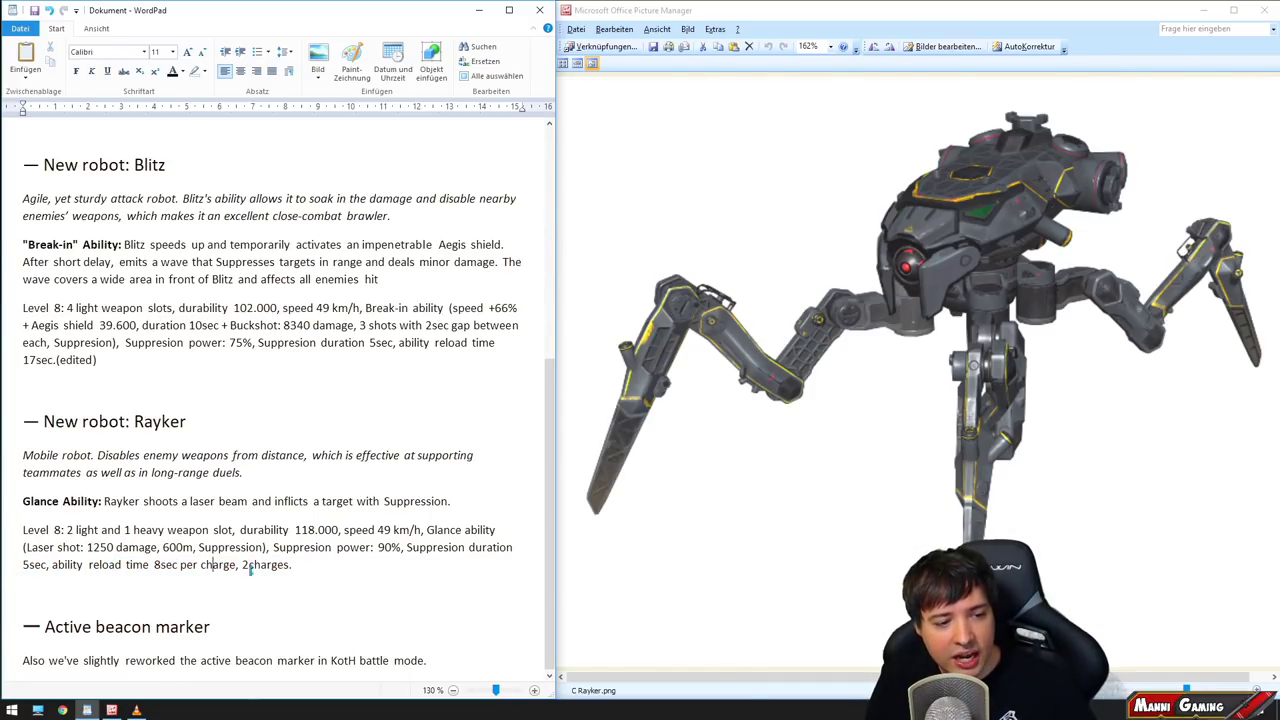
drag(89, 565, 292, 565)
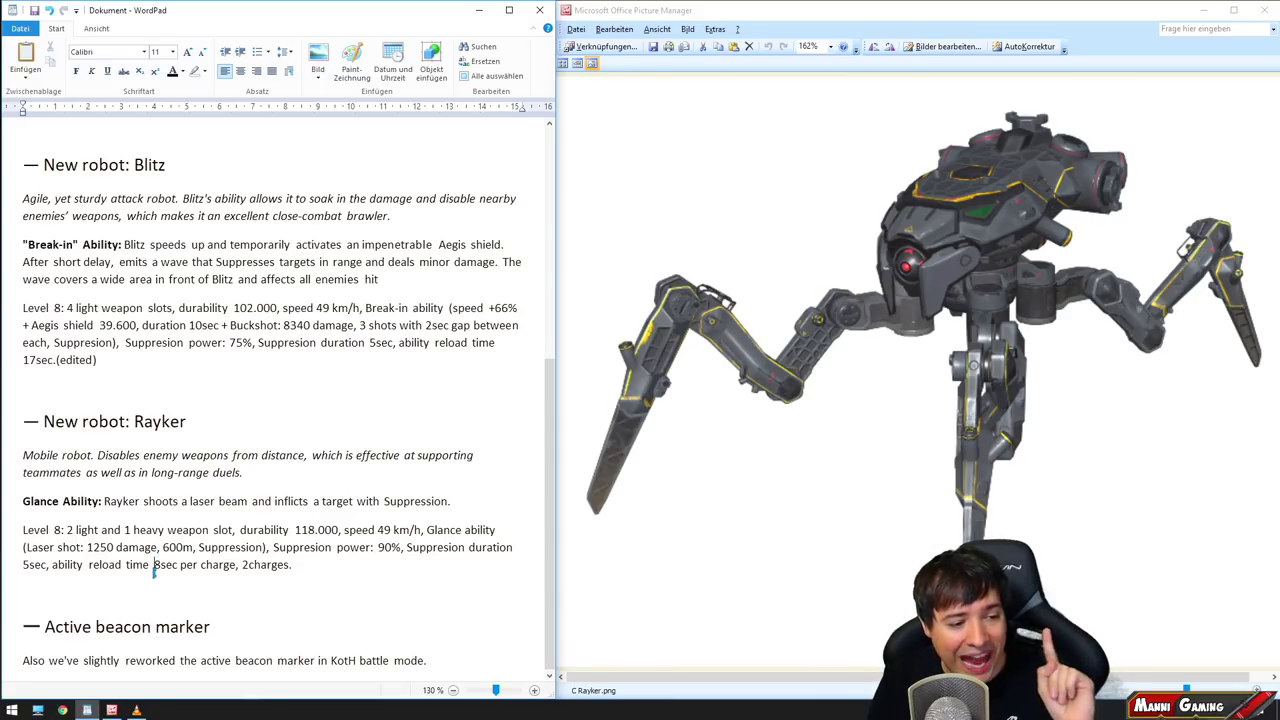
double_click(165, 565)
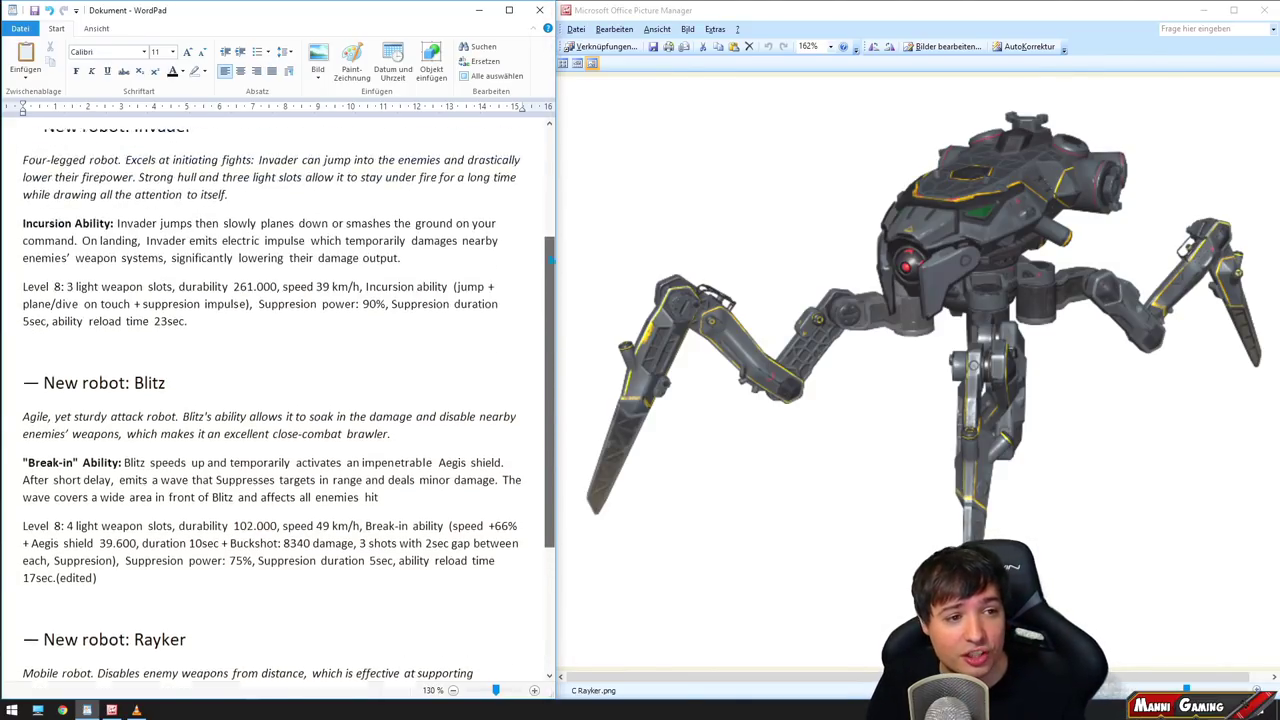
Step: Scroll through the notes from Invader back down to the Rayker section
scroll(down, 3)
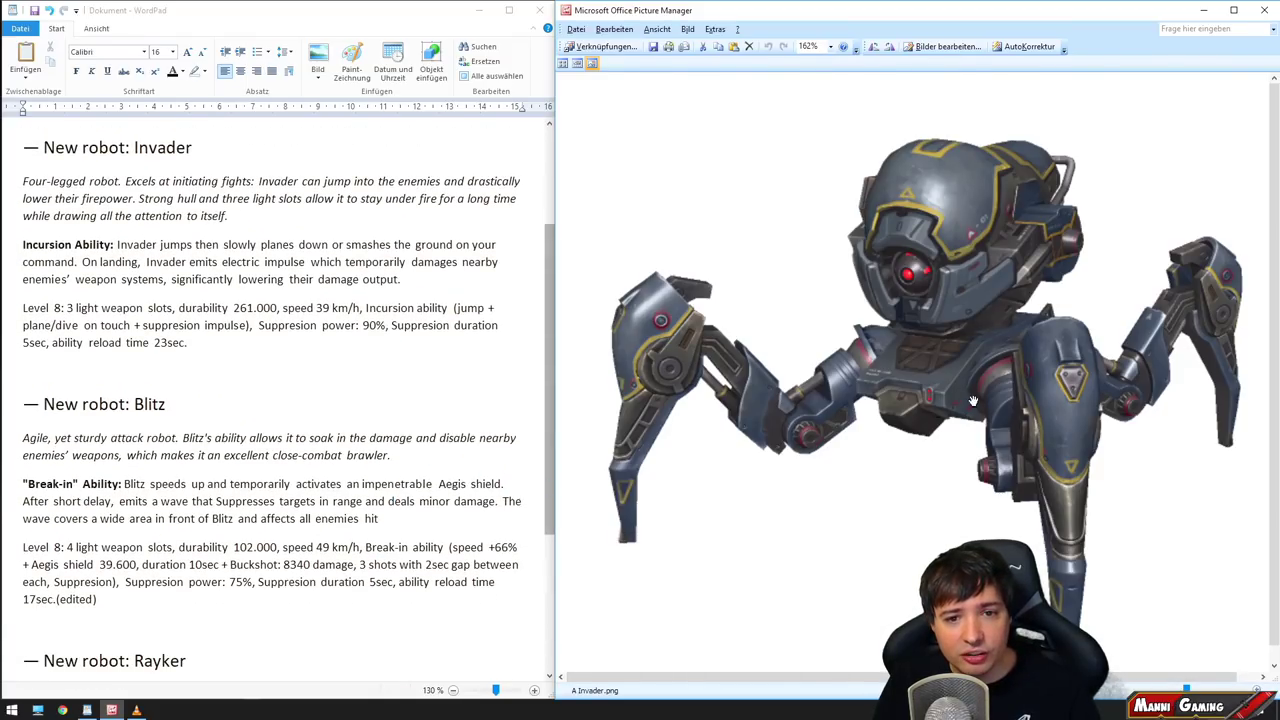
mouse_move(715, 463)
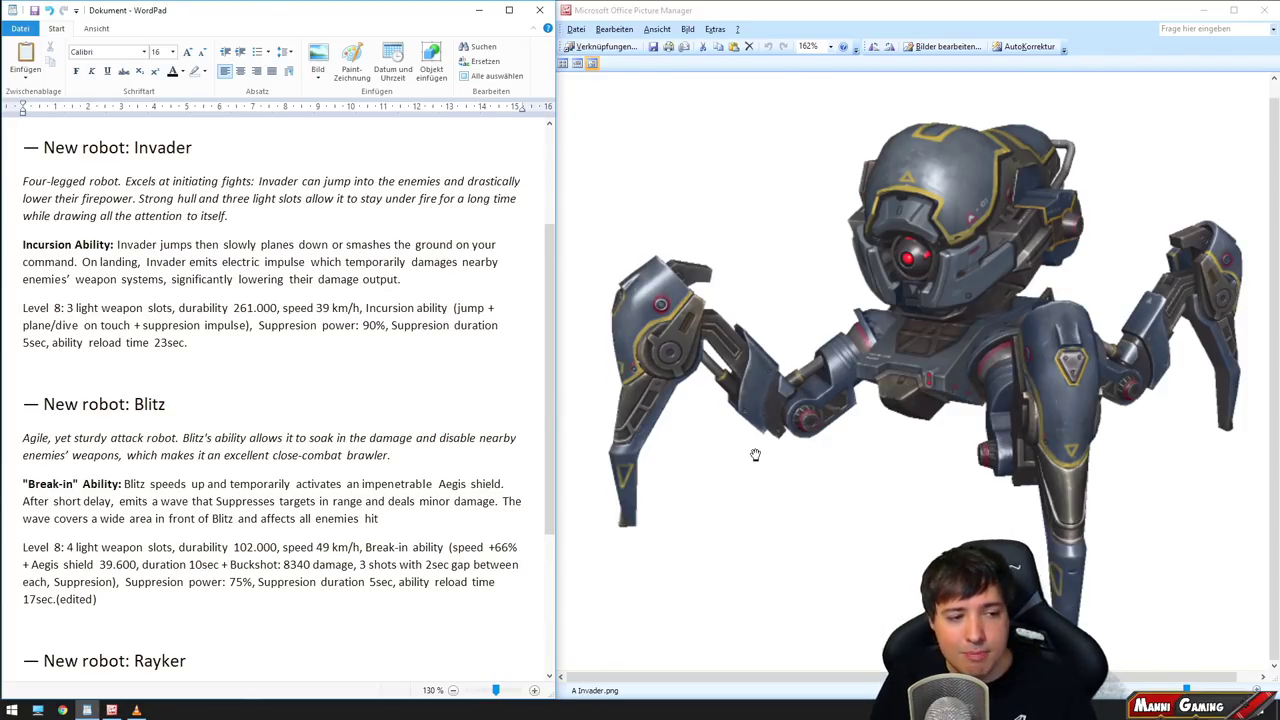
scroll(down, 3)
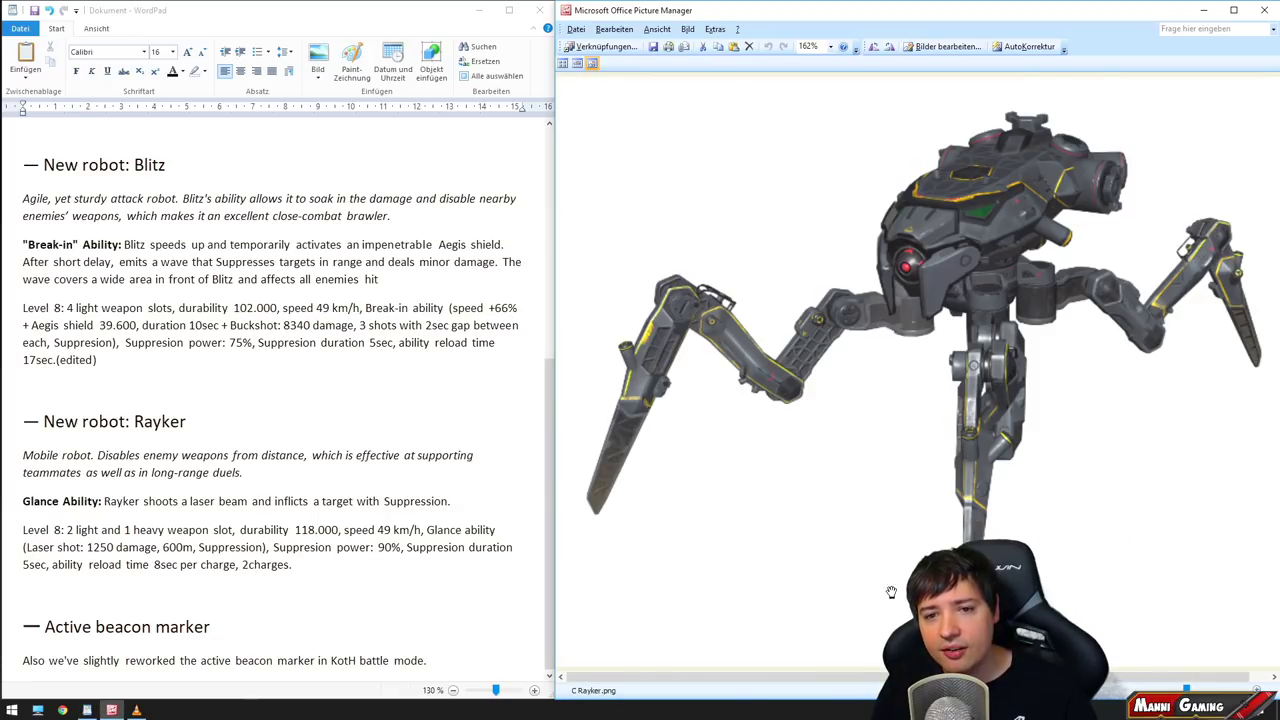
mouse_move(1073, 618)
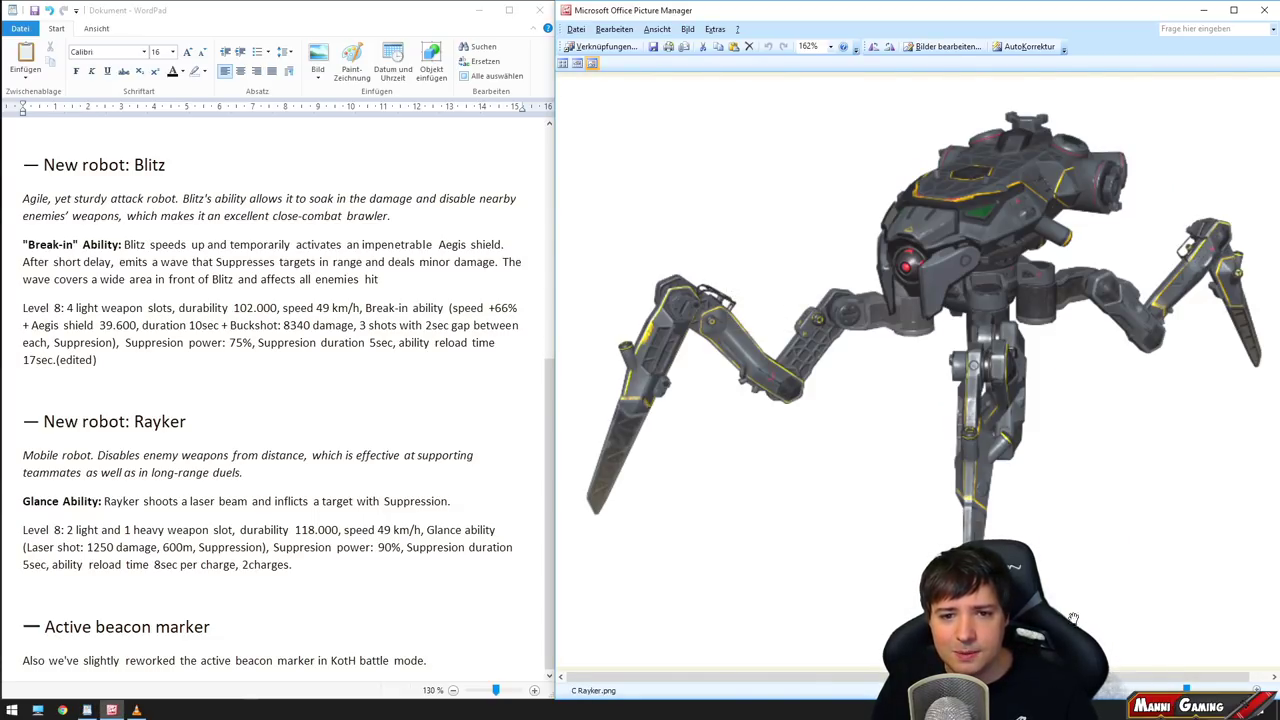